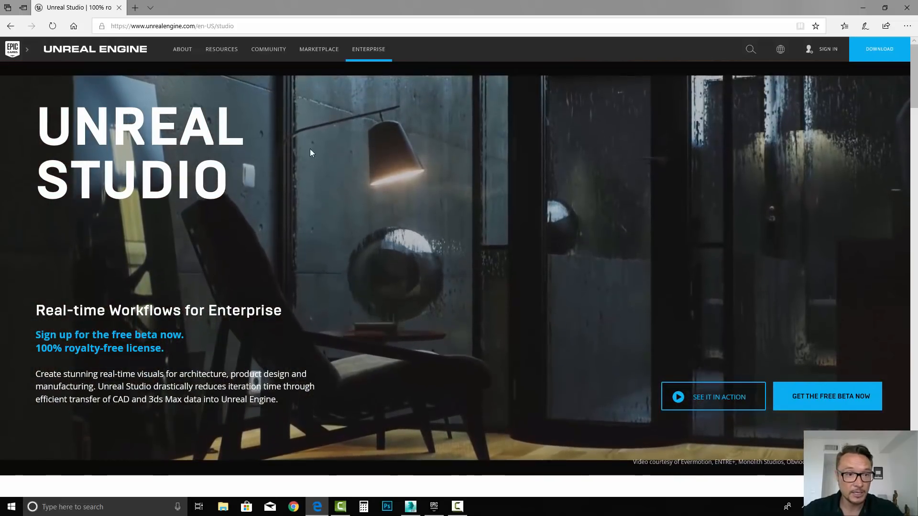
- Launch Unreal Engine 4.19.2 from the Epic Games Launcher
scroll(down, 3)
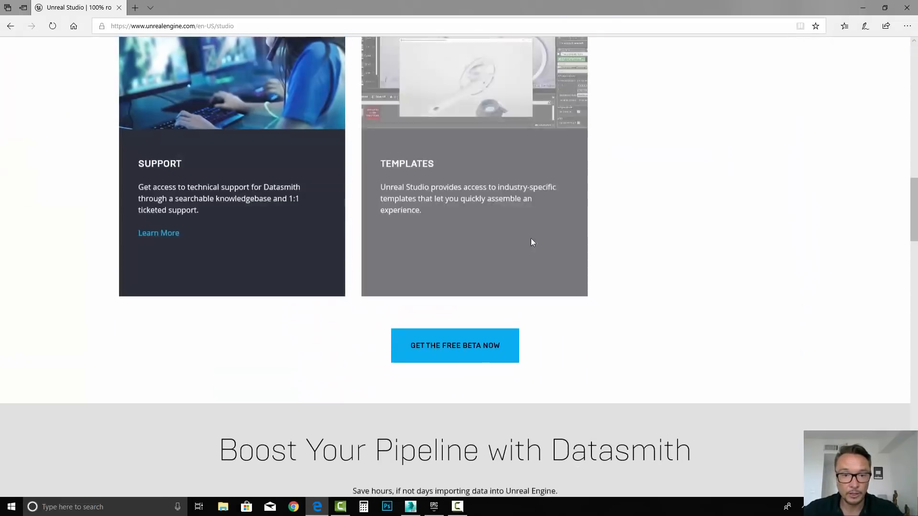
scroll(down, 3)
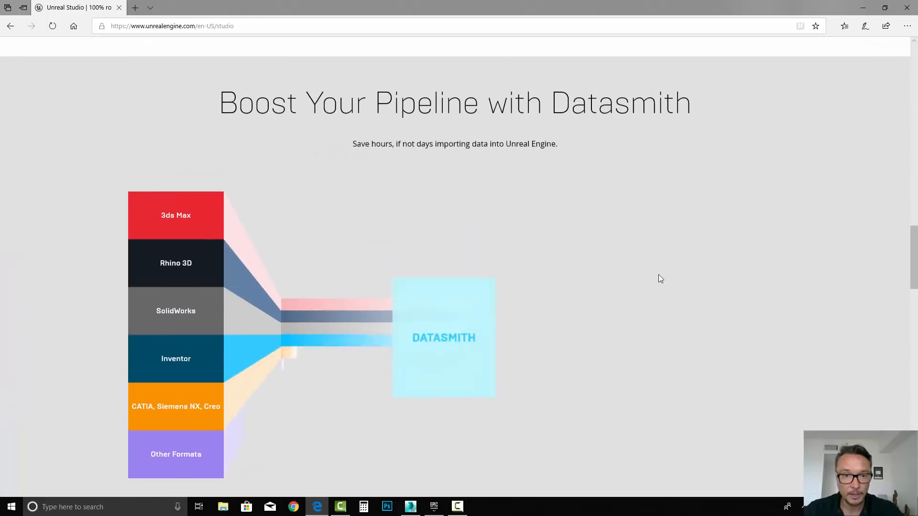
scroll(down, 3)
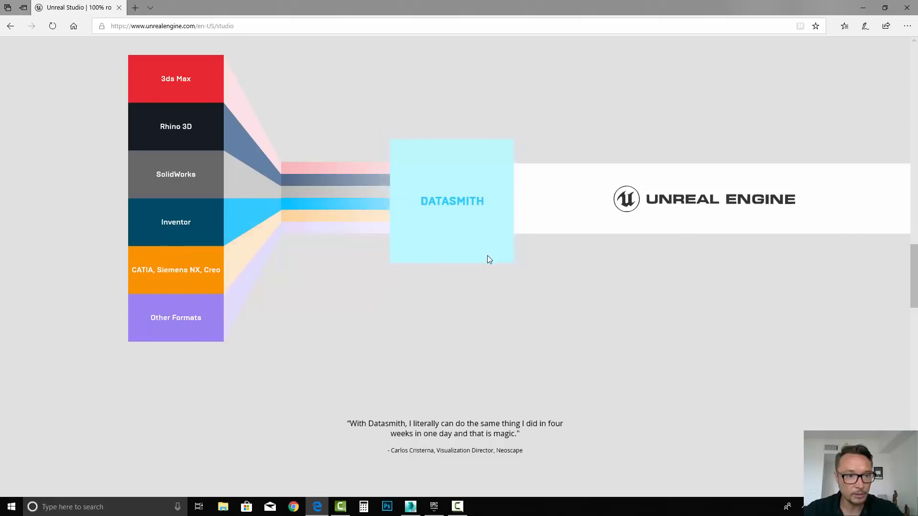
scroll(down, 3)
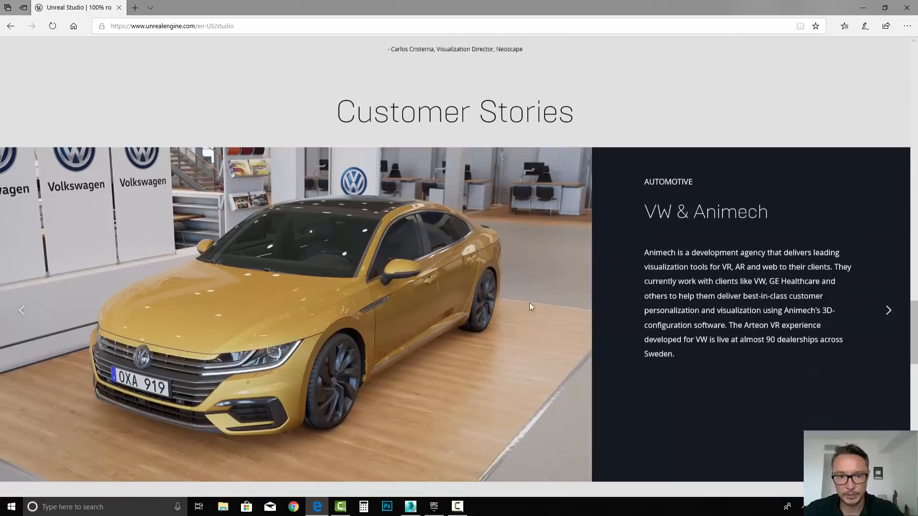
scroll(down, 3)
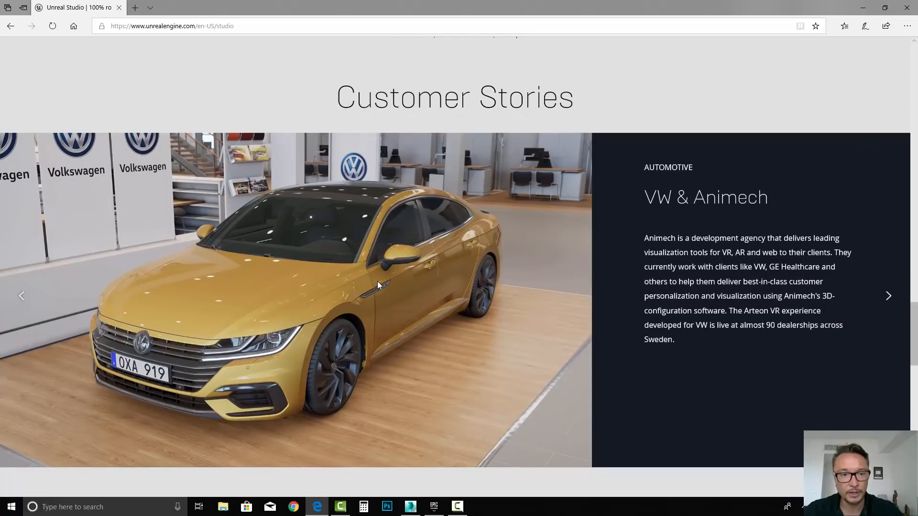
scroll(down, 3)
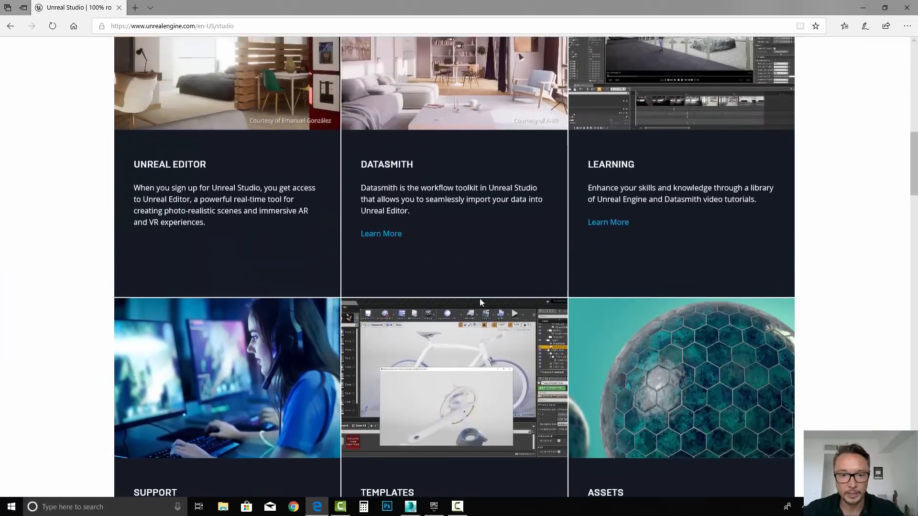
scroll(up, 3)
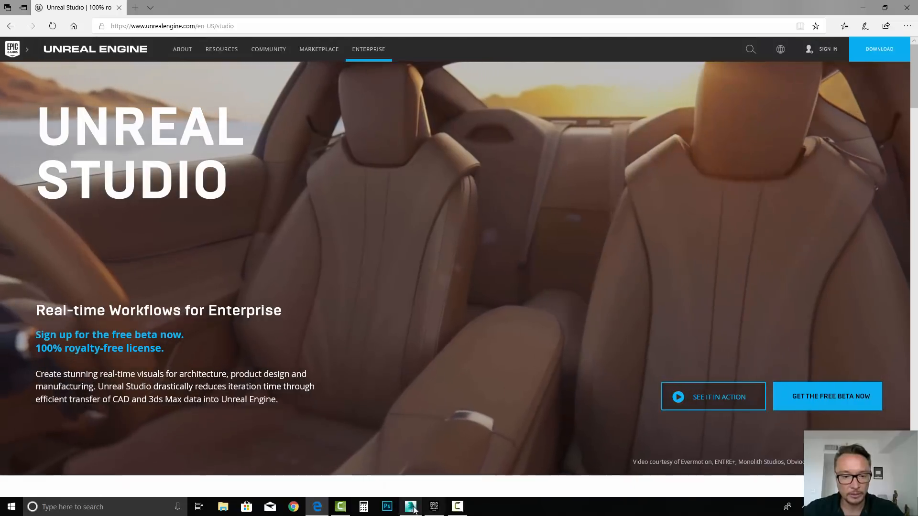
click(433, 507)
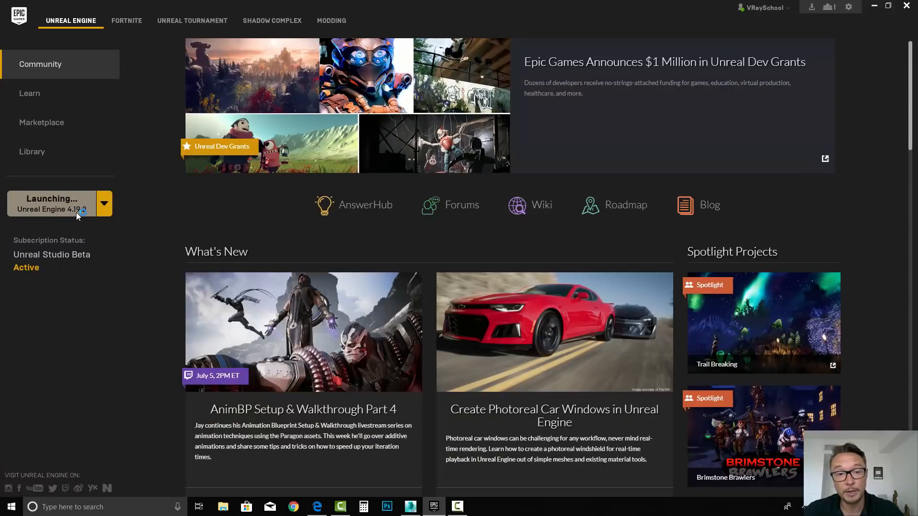
click(52, 203)
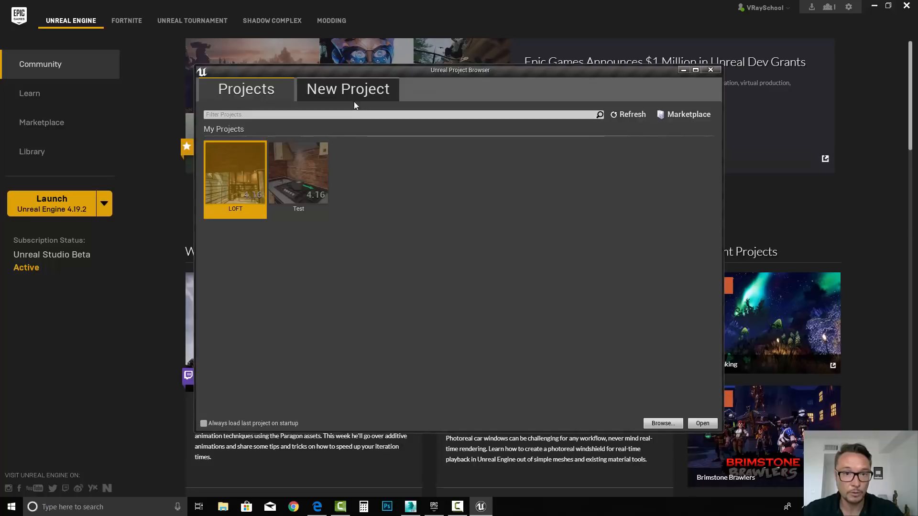
- Browse the New Project > Unreal Studio templates in the project browser
click(348, 89)
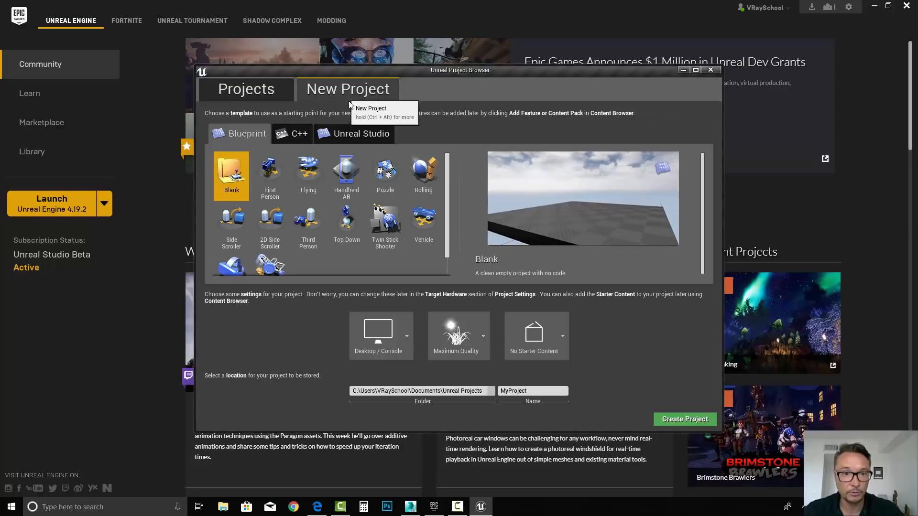
click(361, 132)
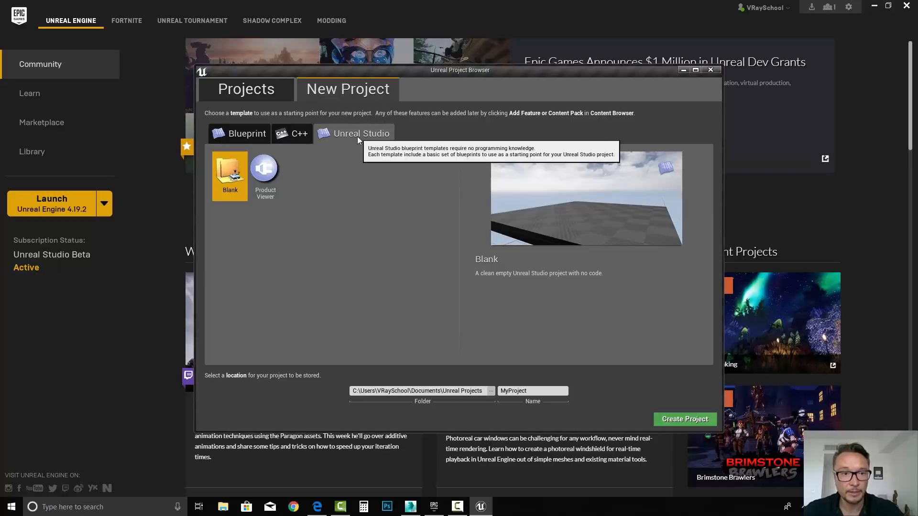
mouse_move(457, 109)
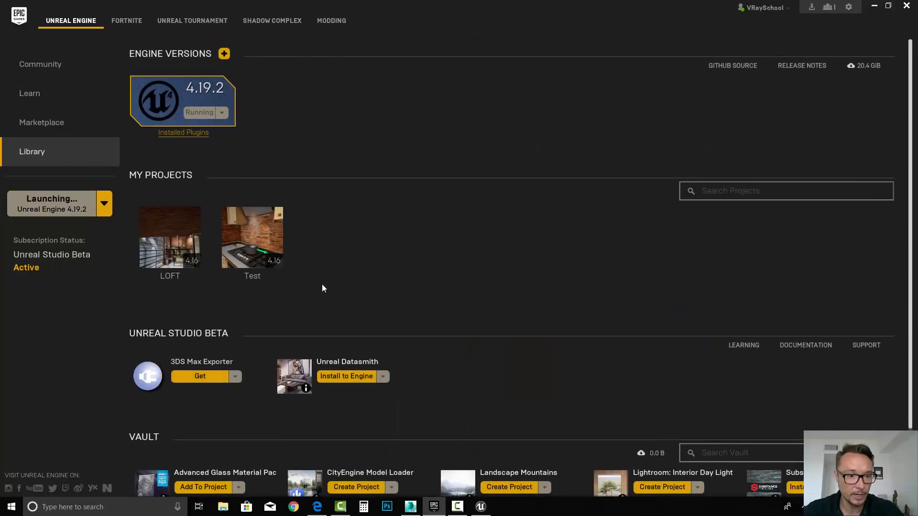
scroll(down, 3)
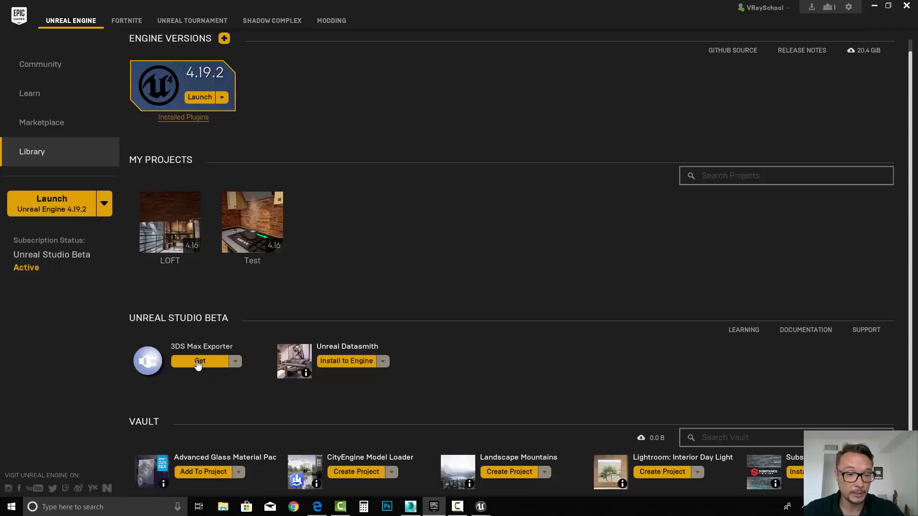
- Download the Unreal Studio 4.19 3ds Max exporter installer from the downloads page
click(200, 361)
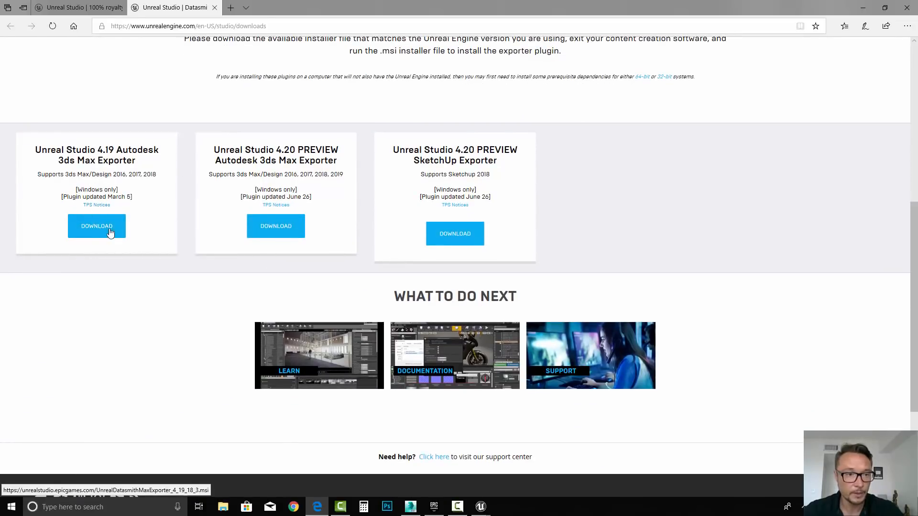
click(97, 226)
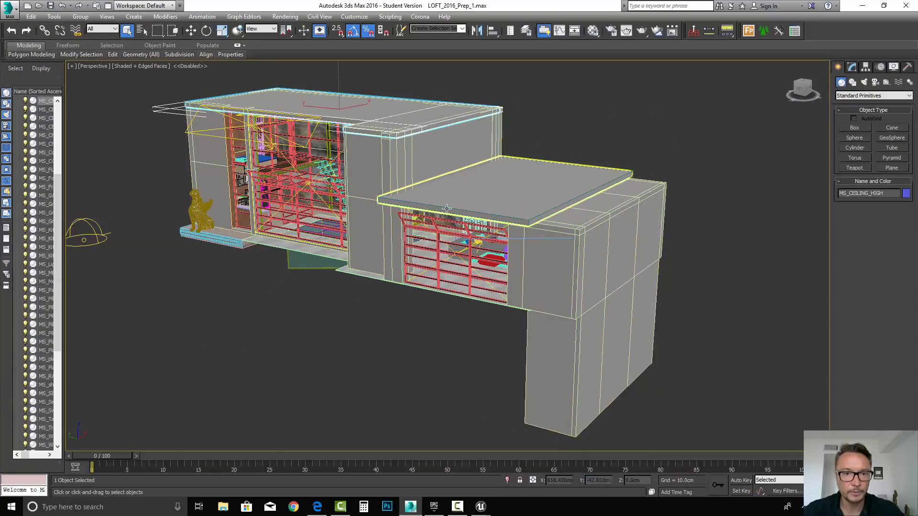
- Start exporting the whole loft scene via the application menu's Export command
click(10, 6)
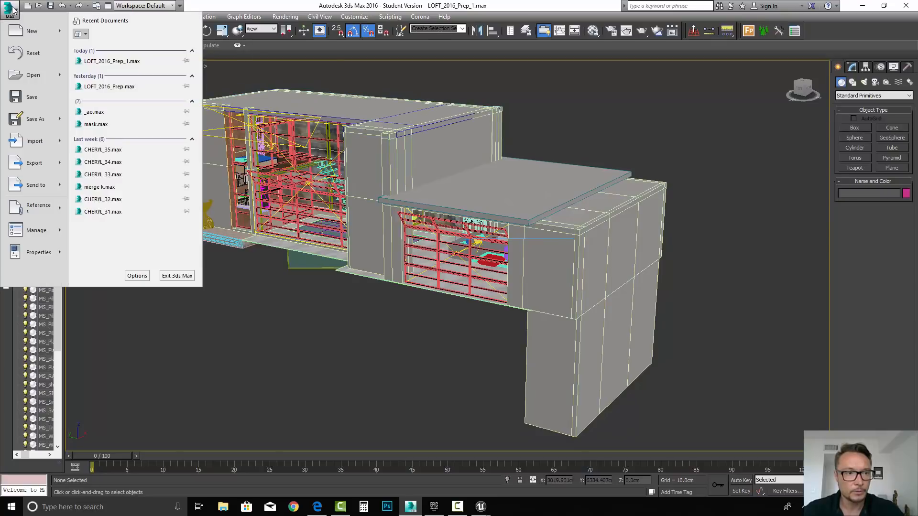
click(34, 162)
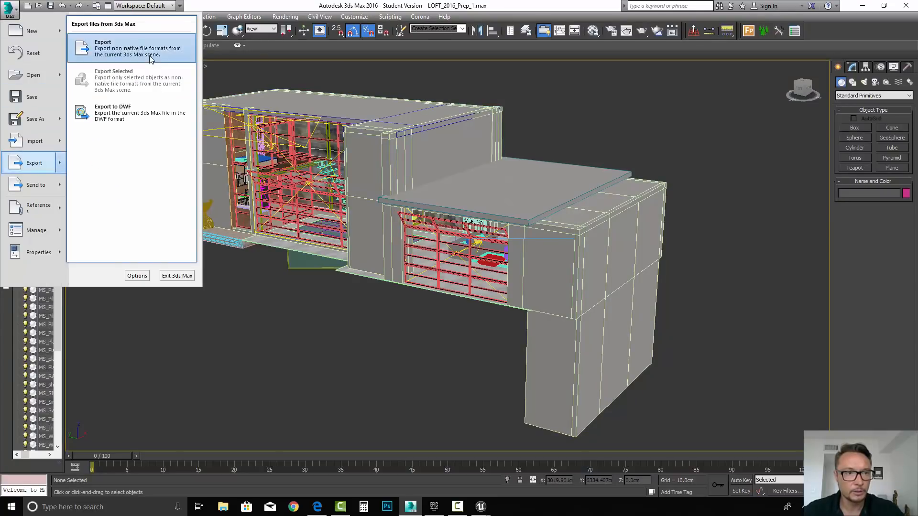
click(102, 48)
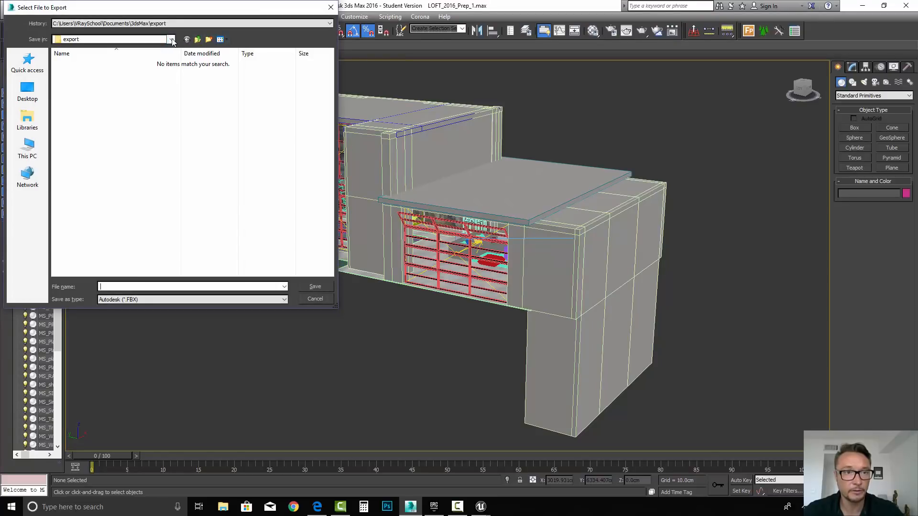
- Save the export as 3DsMax_Loft_Prep1 in Documents\Unreal Projects as an Unreal Datasmith file
click(171, 39)
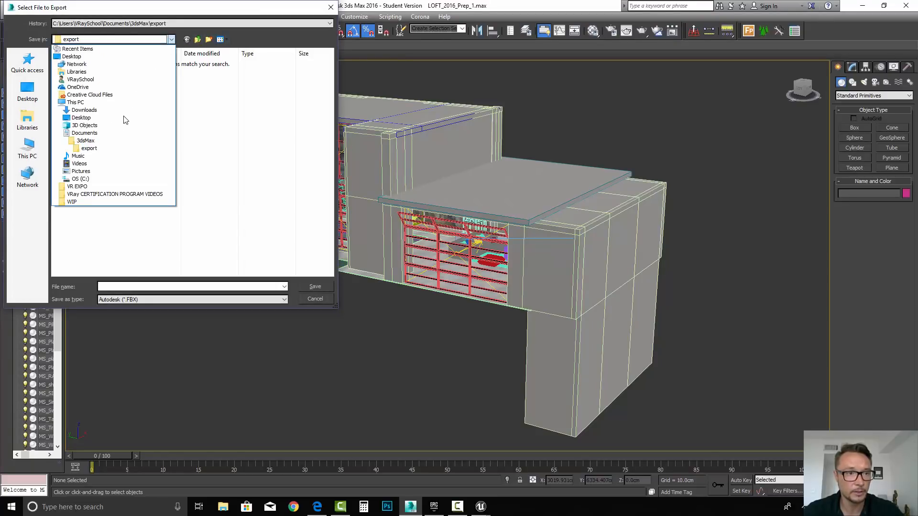
click(84, 132)
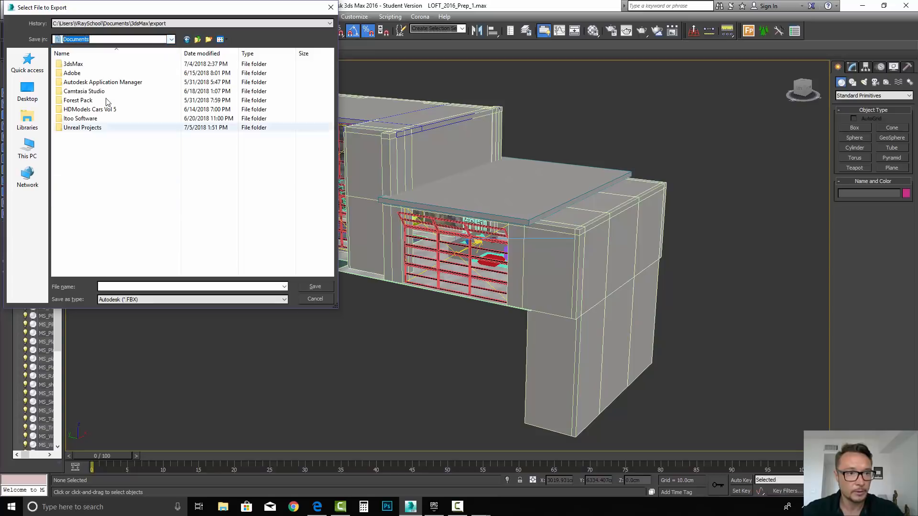
double_click(82, 127)
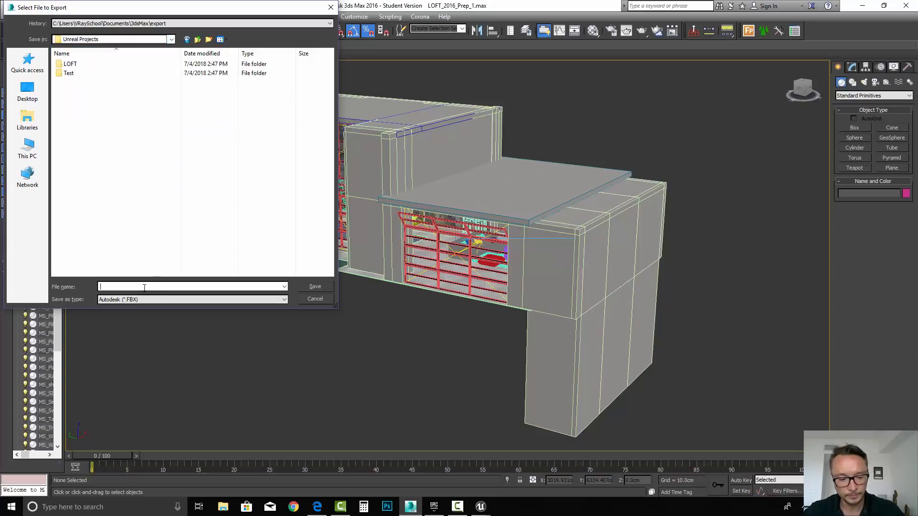
text(3DsmAx)
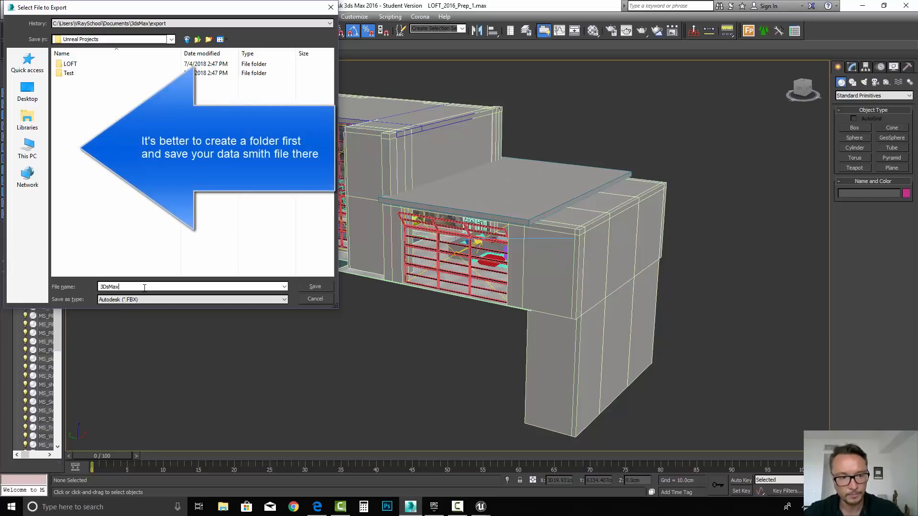
text(_Loft_Prep1)
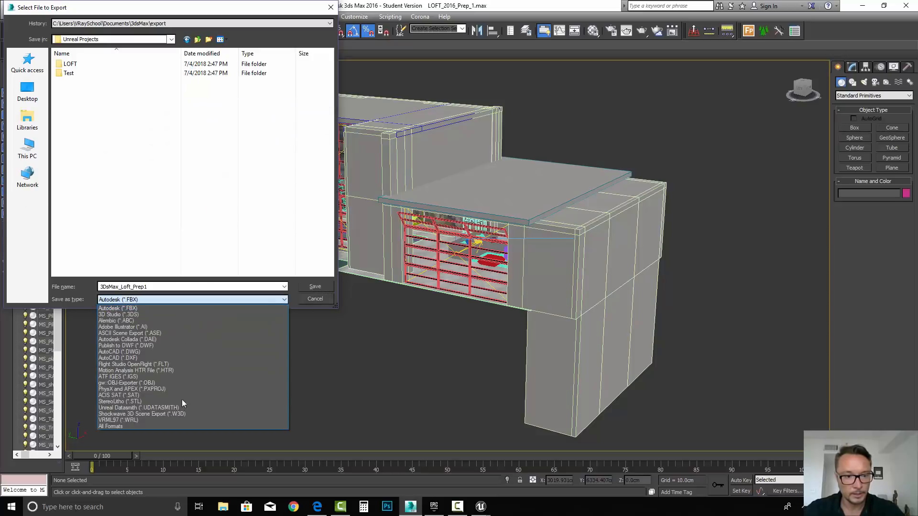
click(140, 407)
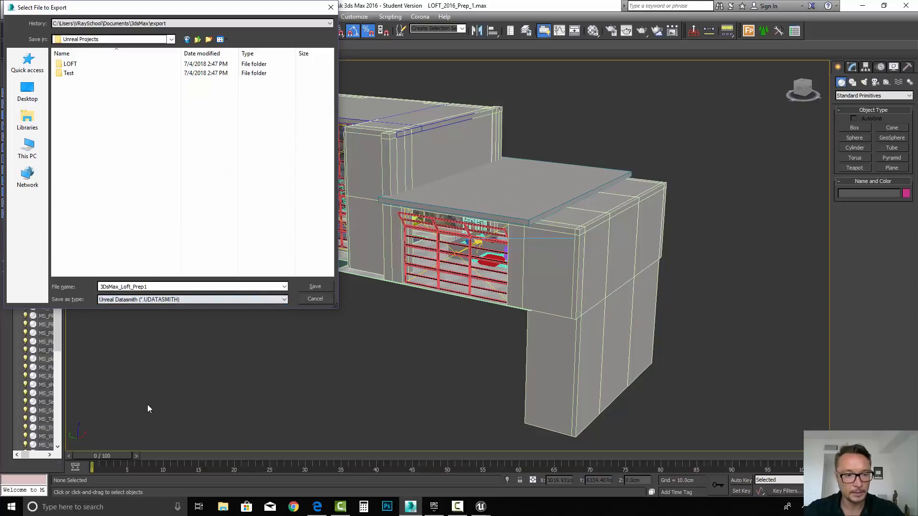
click(314, 286)
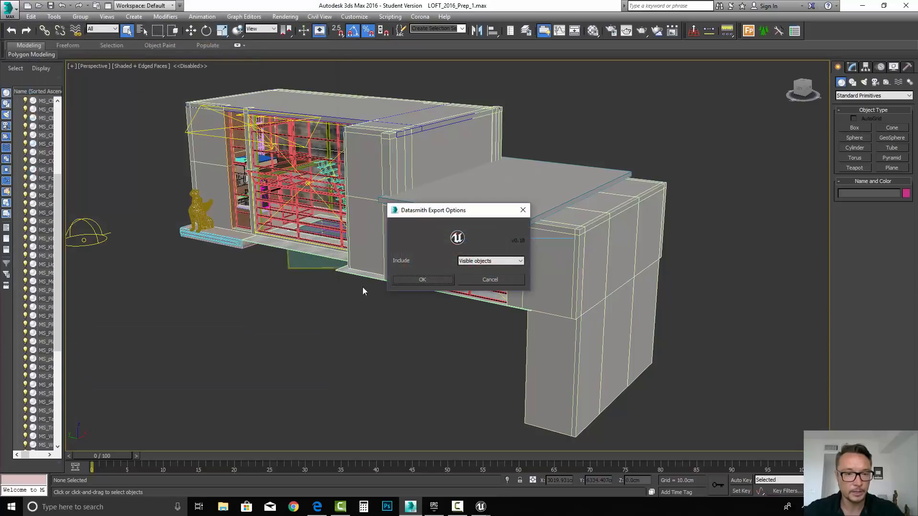
- Confirm the Datasmith export of visible objects so the loft scene is written out
click(422, 279)
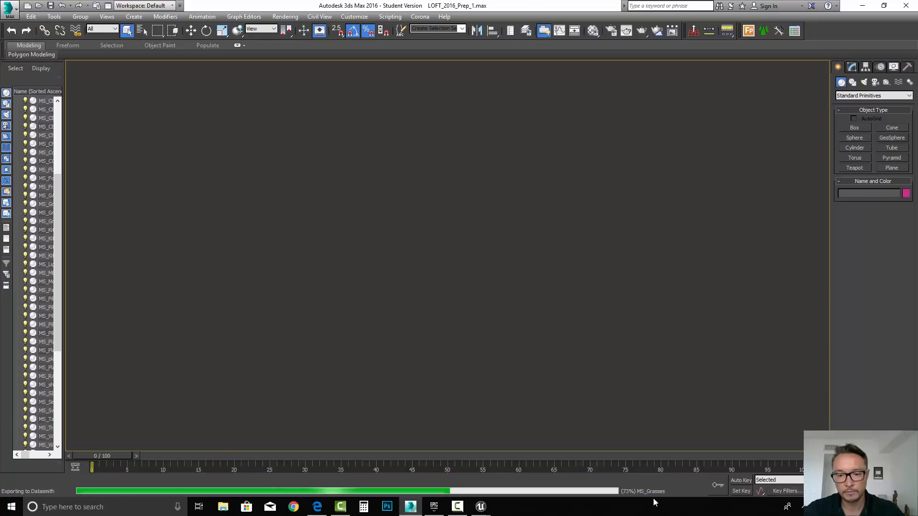
mouse_move(729, 507)
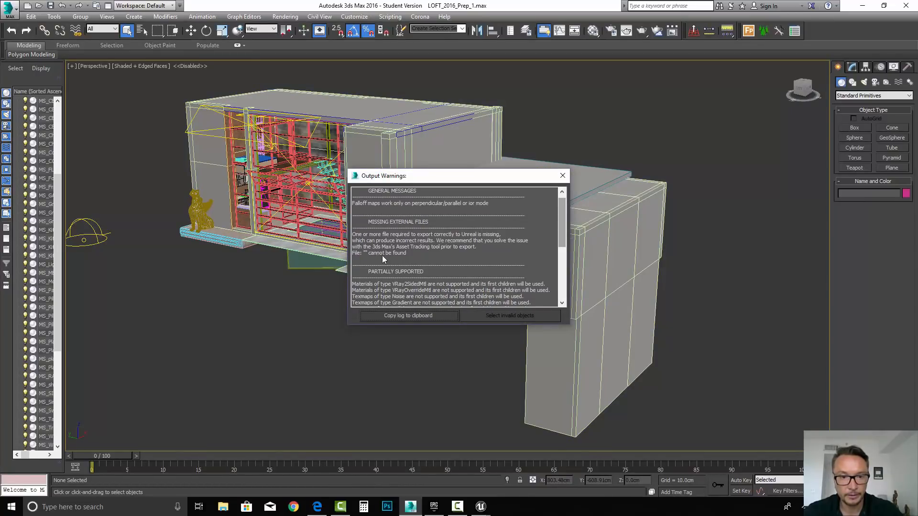
- Review the Datasmith export warnings report and close it
scroll(down, 3)
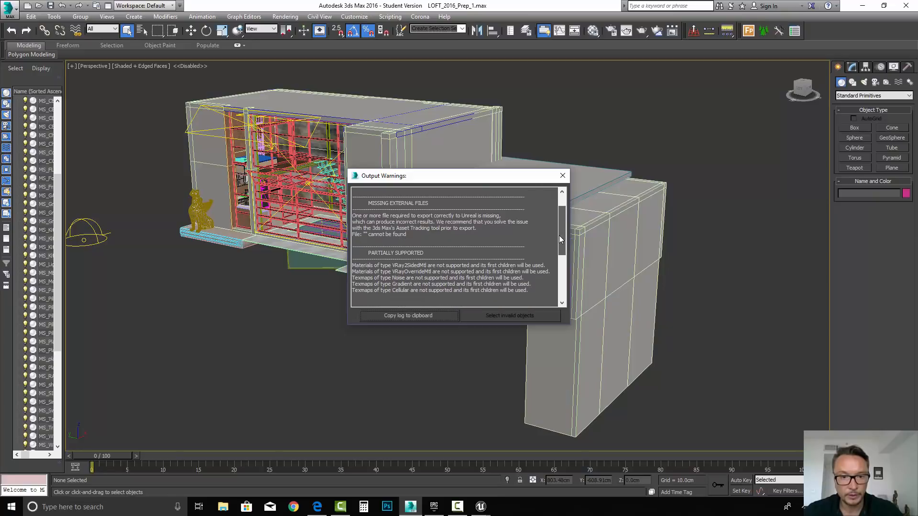
scroll(down, 3)
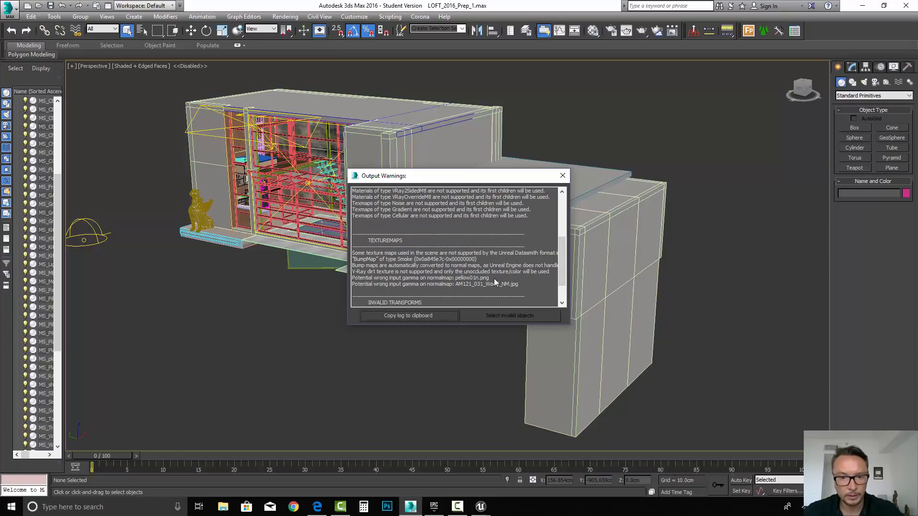
mouse_move(430, 288)
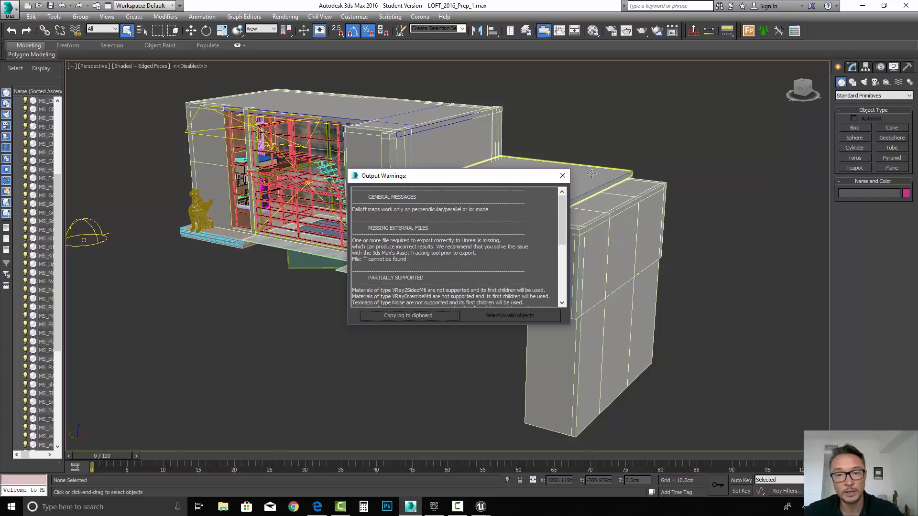
click(562, 176)
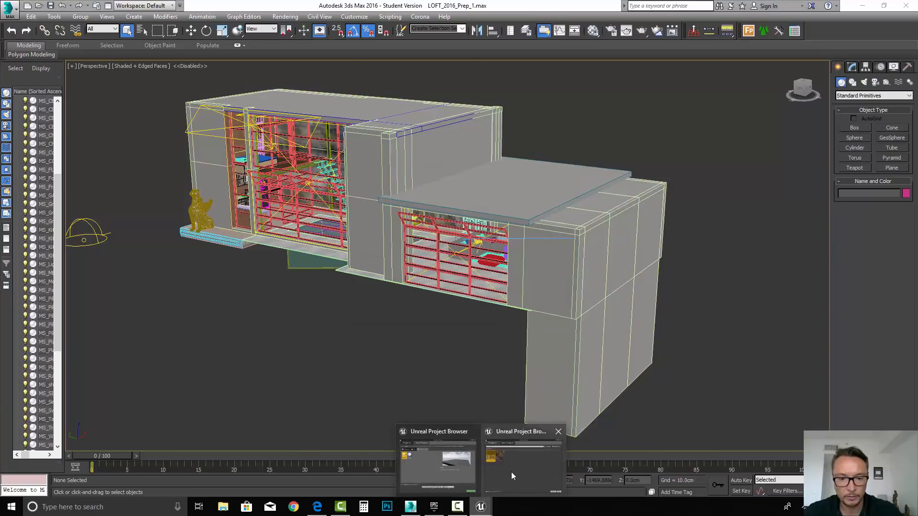
- Create a blank Unreal Studio project named Loft_Prep_1 and decline saving the 3ds Max scene
click(437, 462)
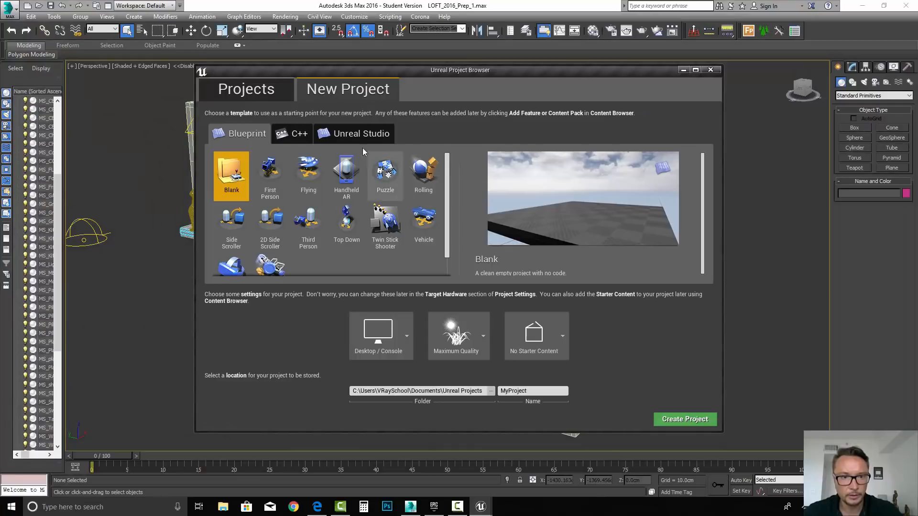
click(362, 134)
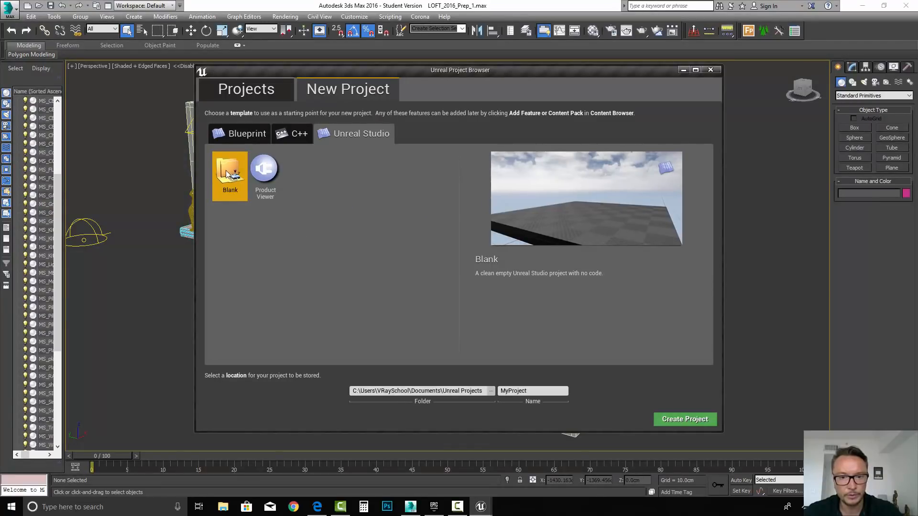
triple_click(531, 390)
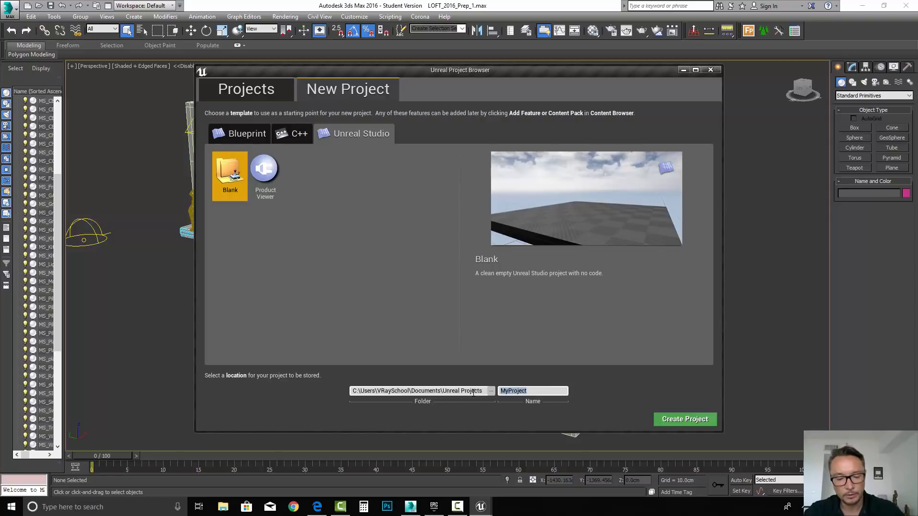
text(Loft_Prep_1)
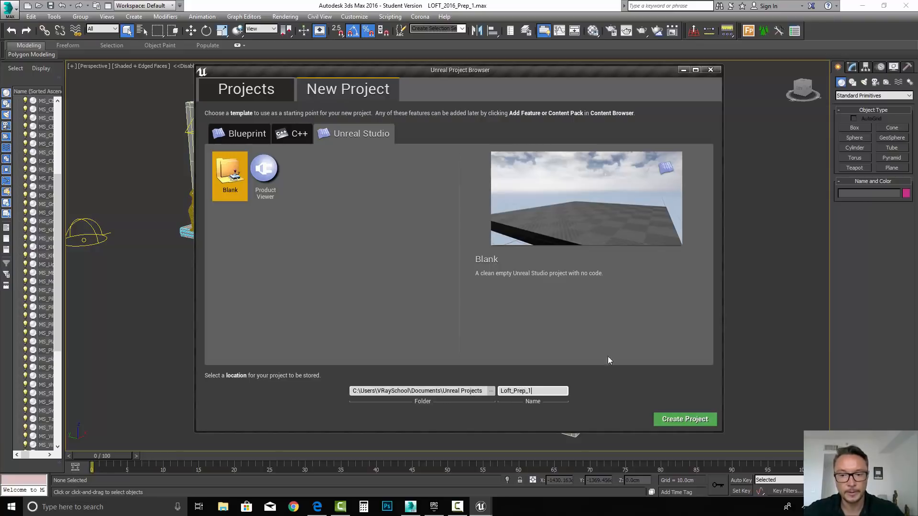
click(685, 419)
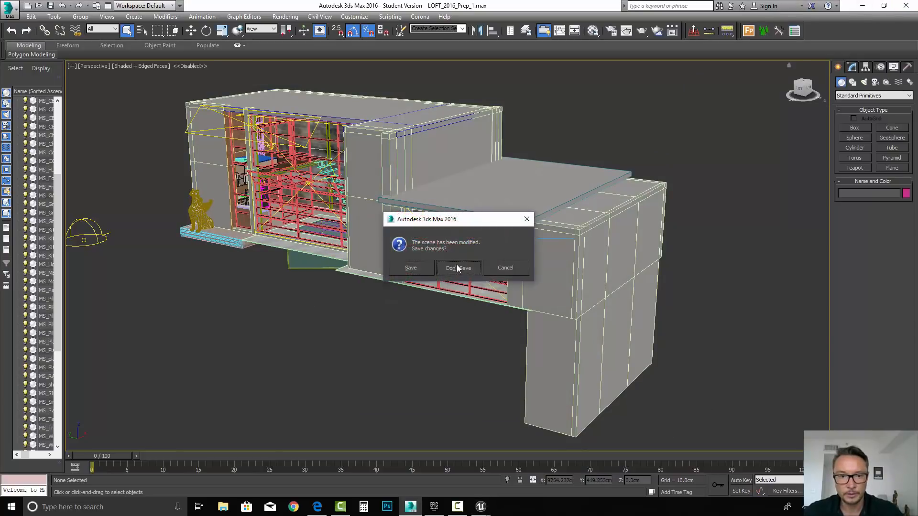
click(458, 268)
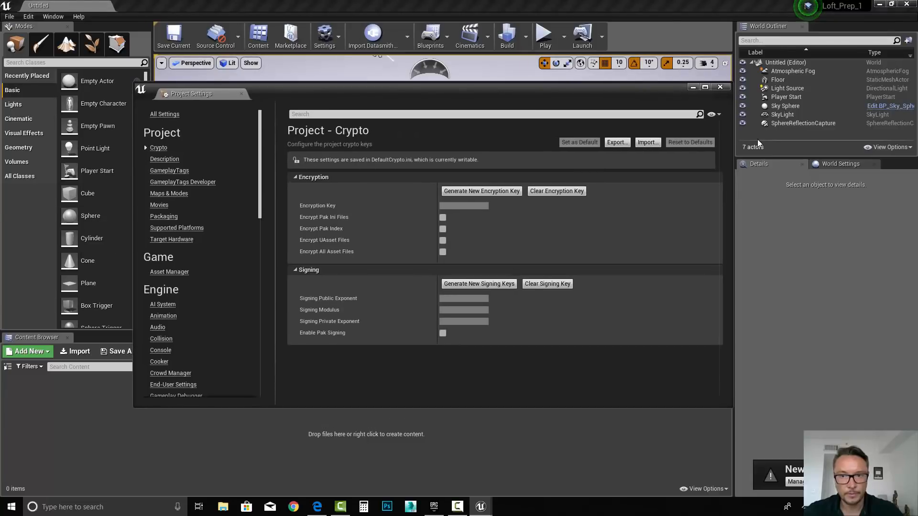
- Close Project Settings and inspect the default level's actors, including the reflection capture and player start
click(720, 87)
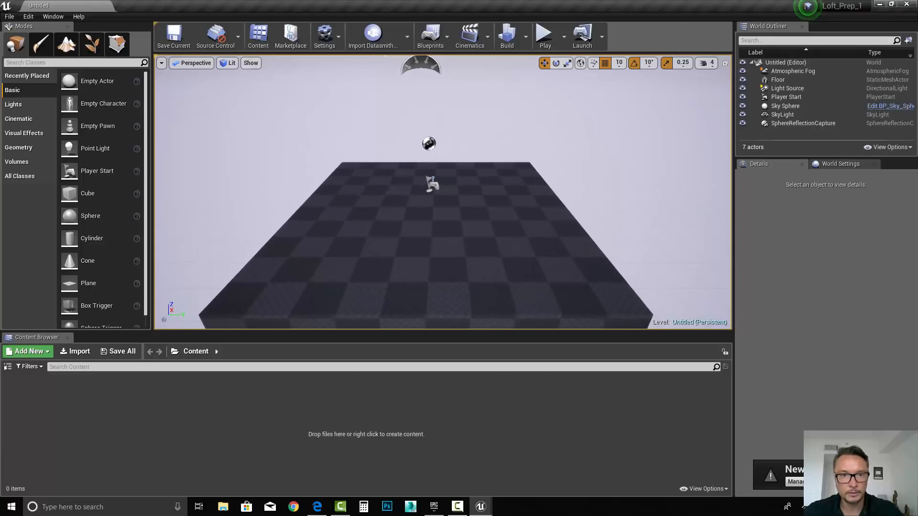
mouse_move(373, 35)
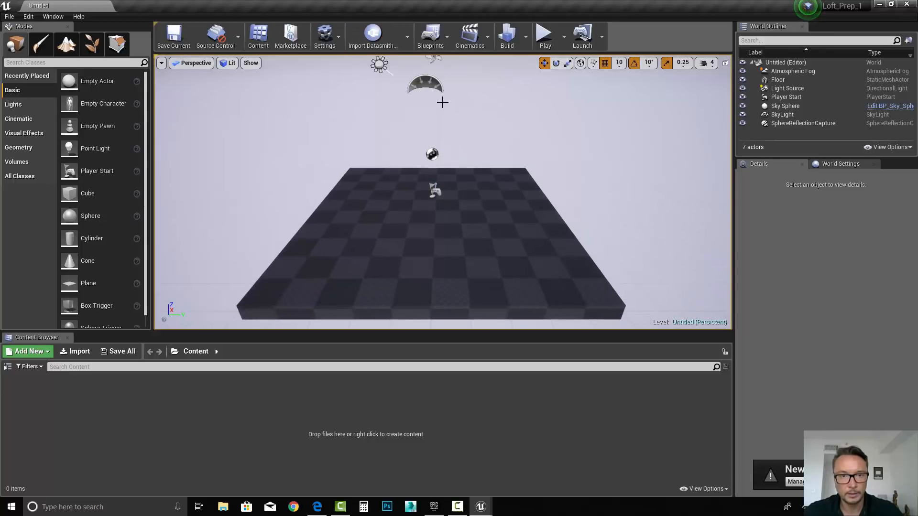
click(787, 88)
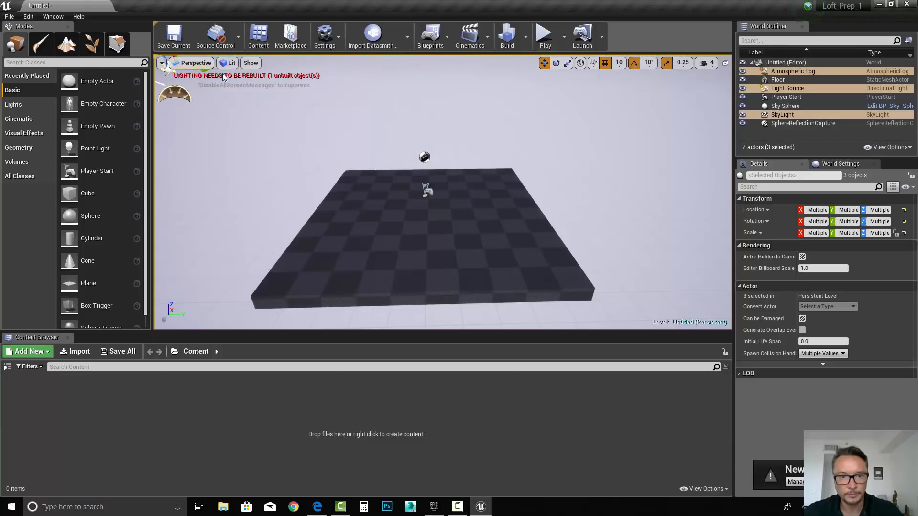
click(802, 124)
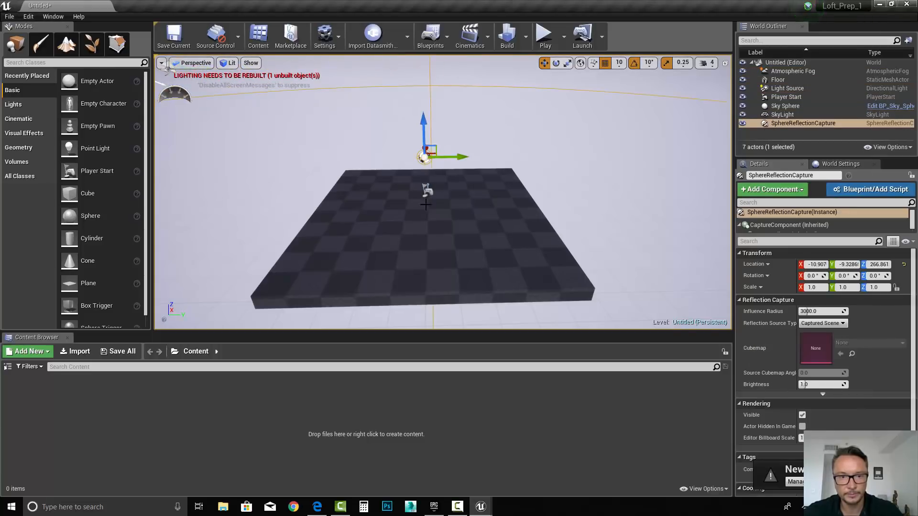
click(786, 97)
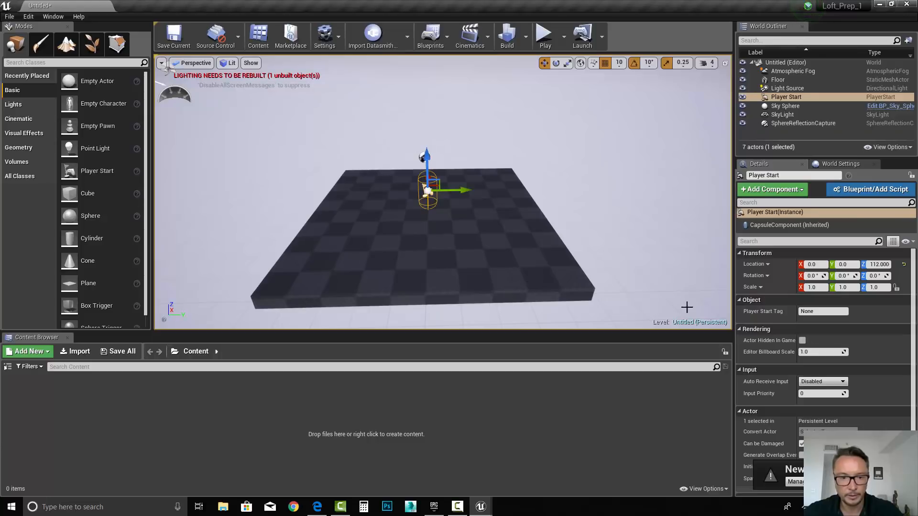
- Choose the exported loft .udatasmith file from Unreal Projects for Datasmith import
click(372, 36)
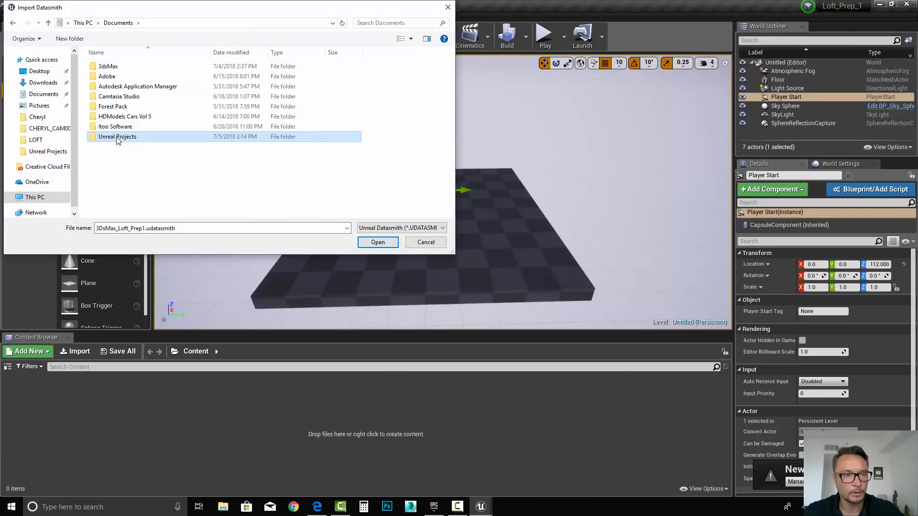
double_click(117, 136)
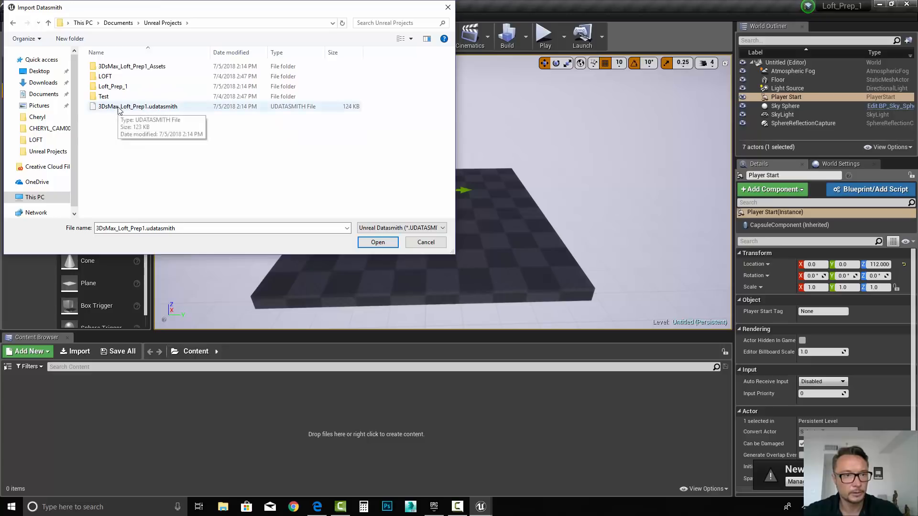
click(138, 106)
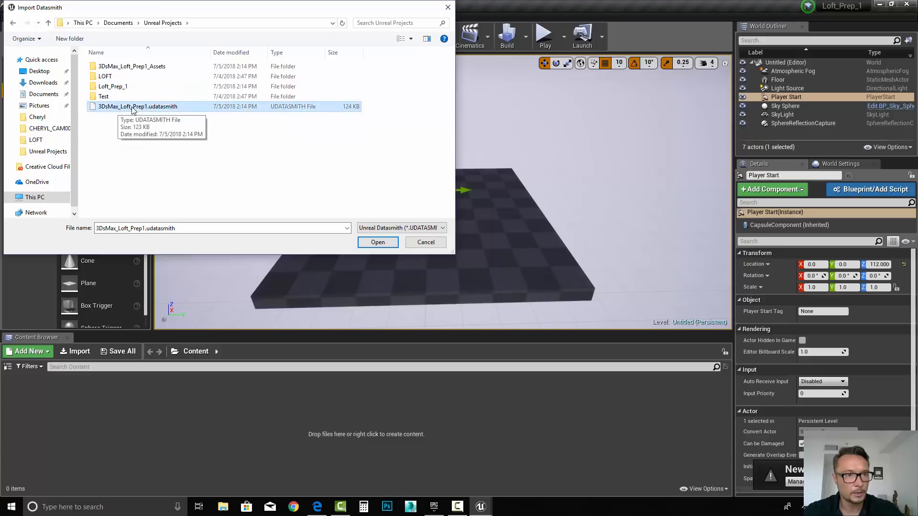
click(378, 242)
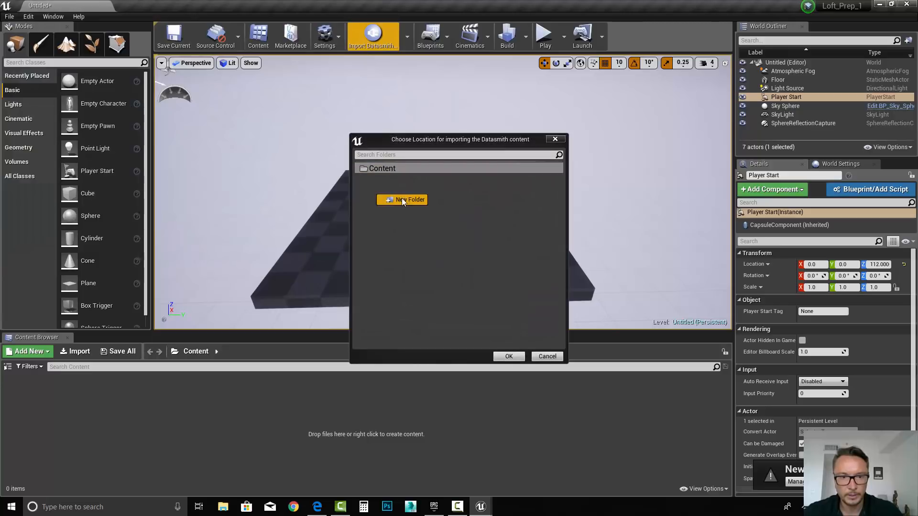
- Import it into a new content folder named LOFT with all content included
click(403, 200)
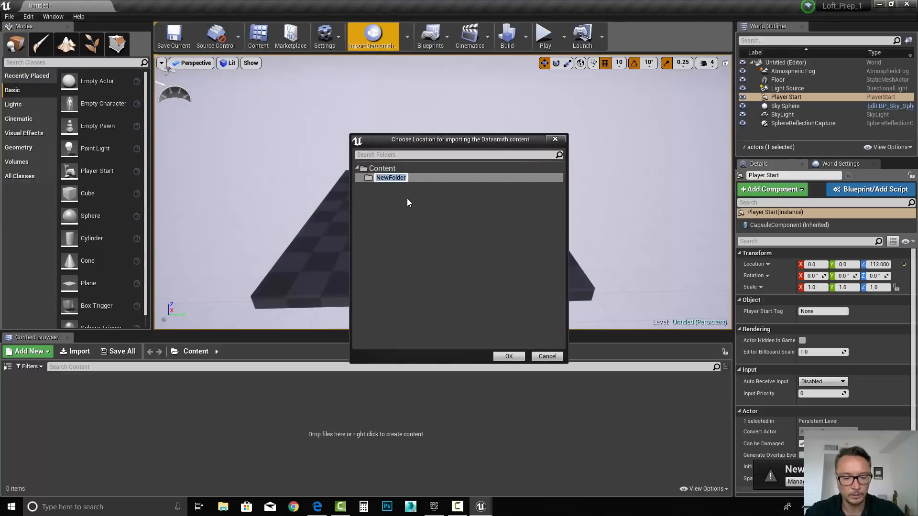
text(LOFT)
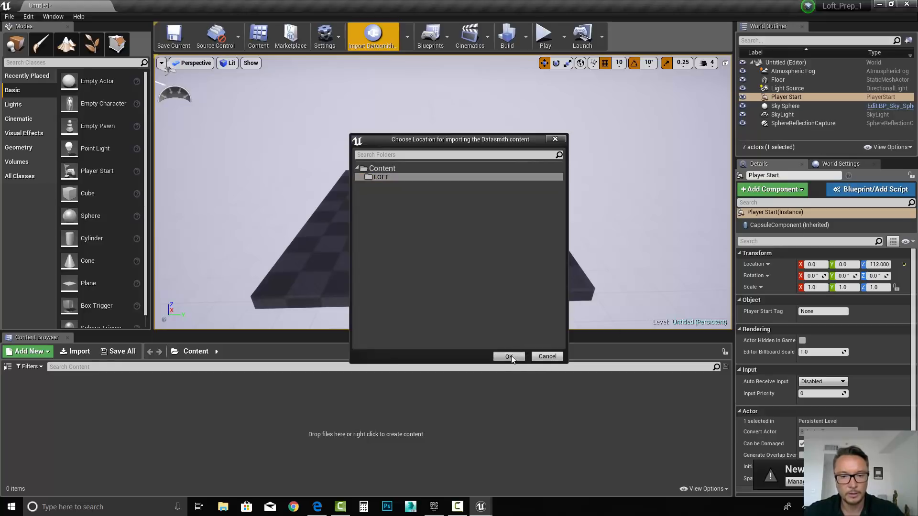
click(508, 356)
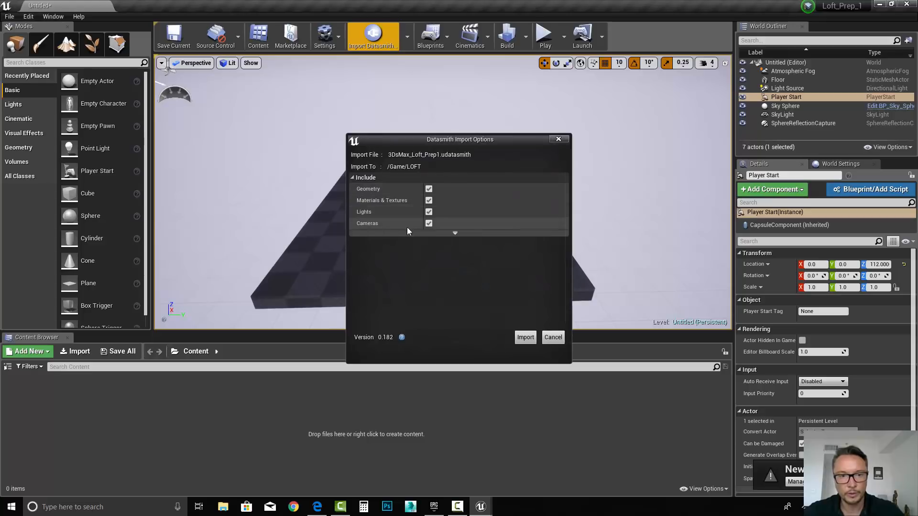
mouse_move(525, 338)
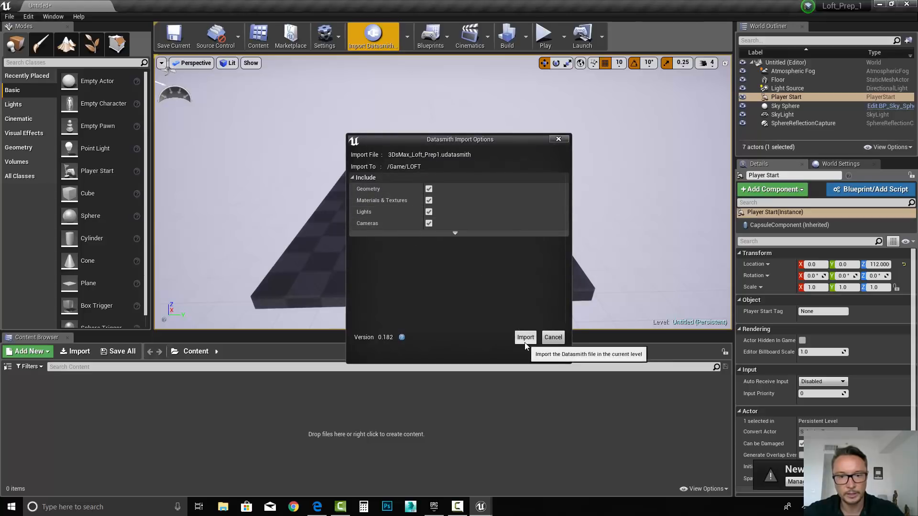
click(525, 337)
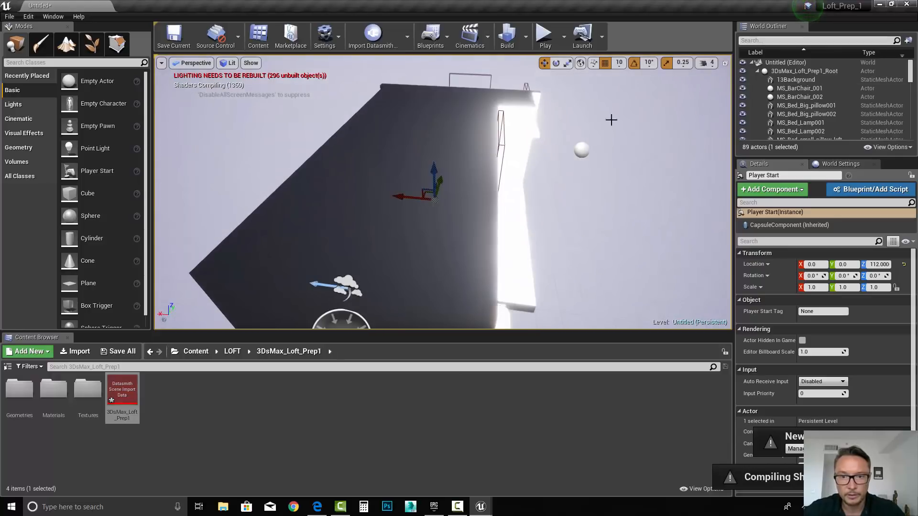
- Look around inside the loft and select the imported VRay point lights for removal
click(804, 104)
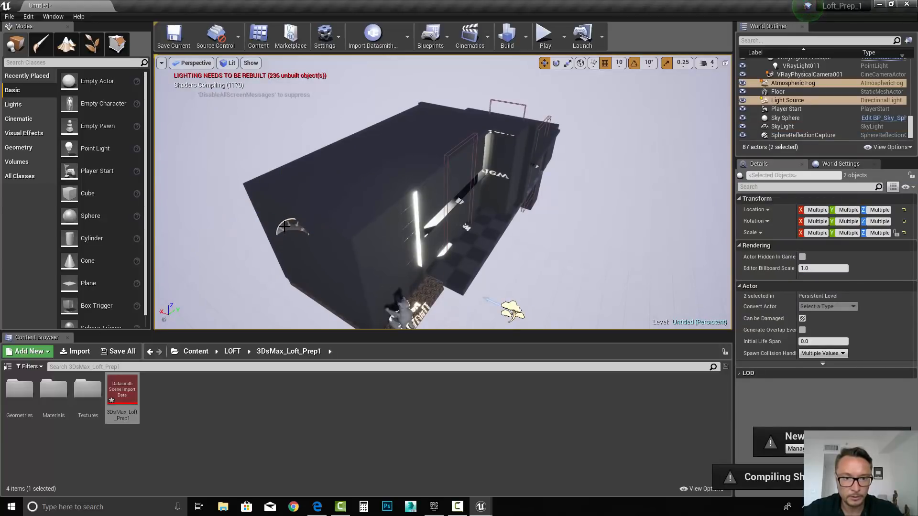
click(783, 126)
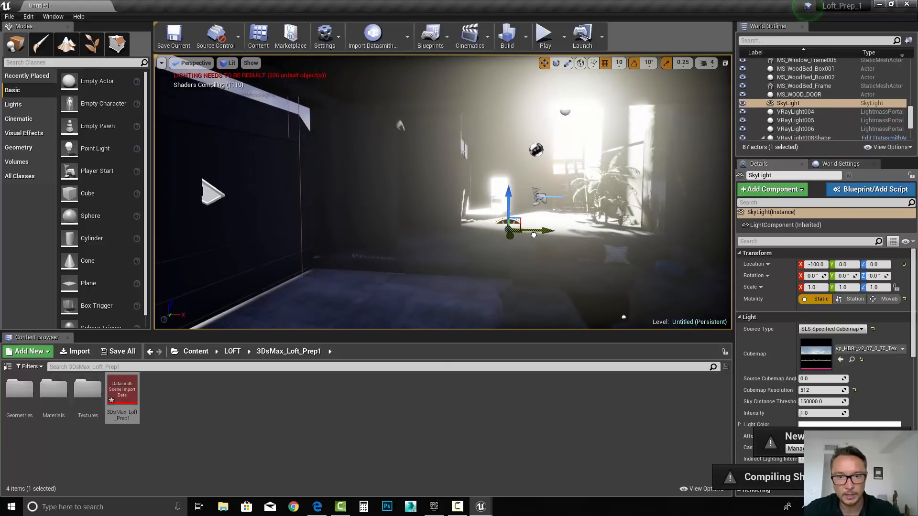
drag(508, 220, 508, 171)
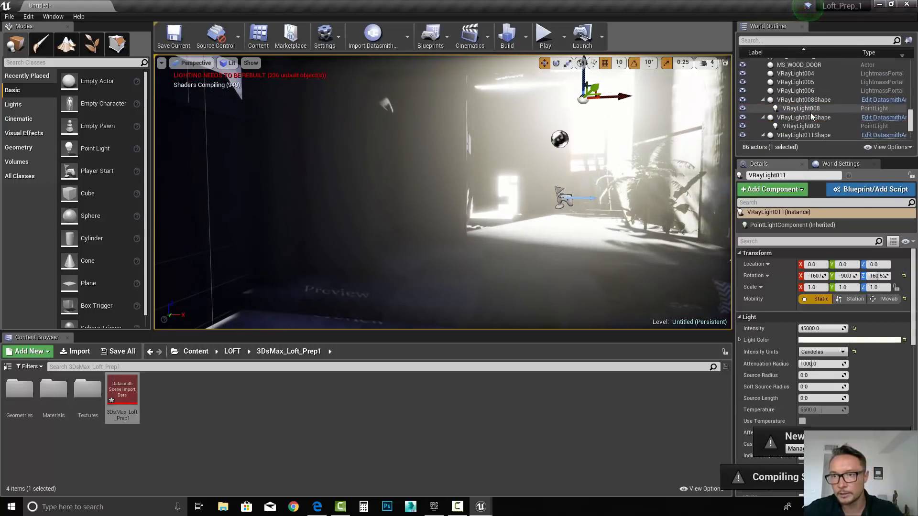
click(803, 99)
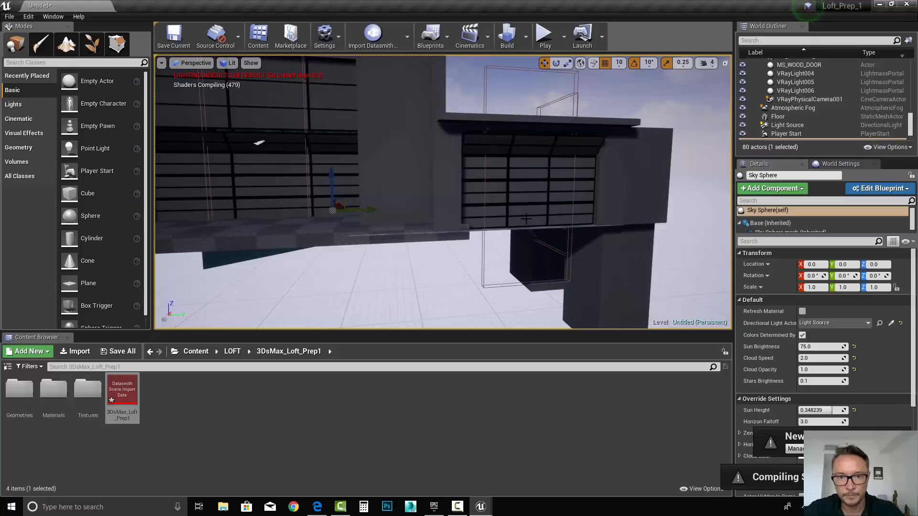
- Rescale the VRayLight portals to fit the windows (scale 26894.0) and delete the redundant portal
click(795, 90)
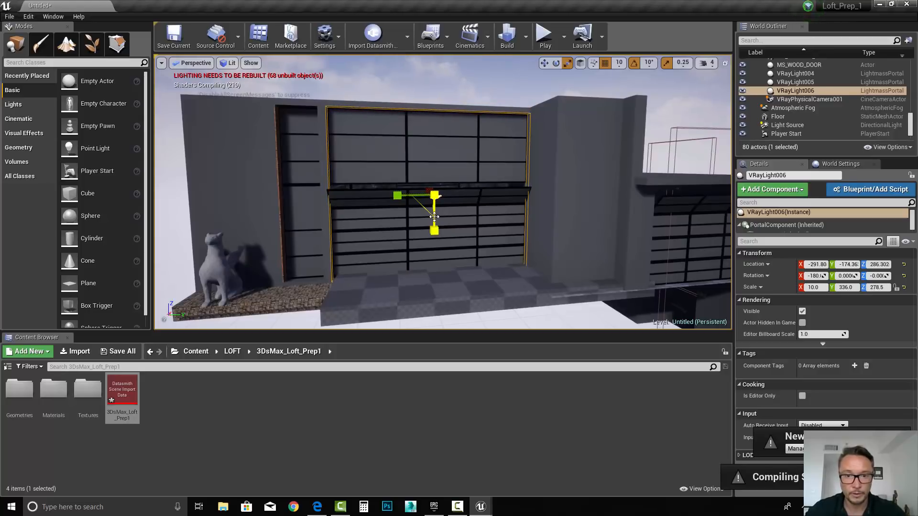
click(779, 117)
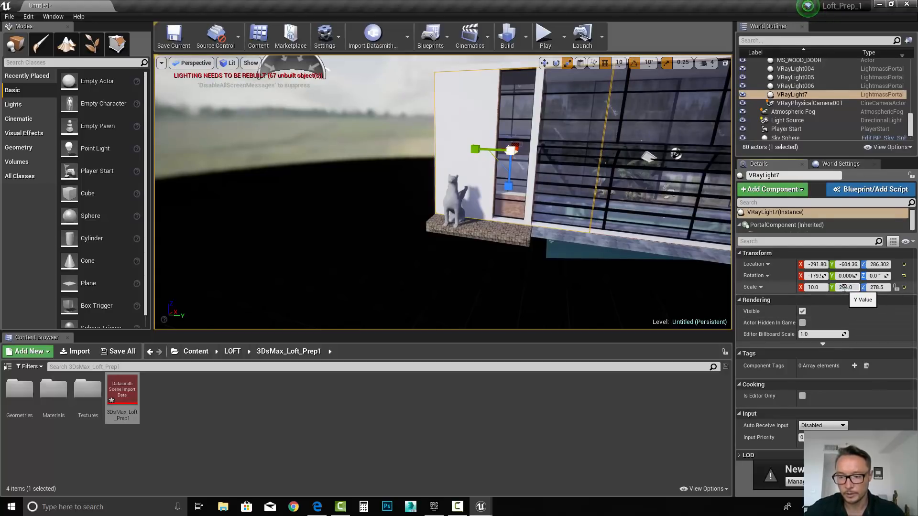
text(26894.0)
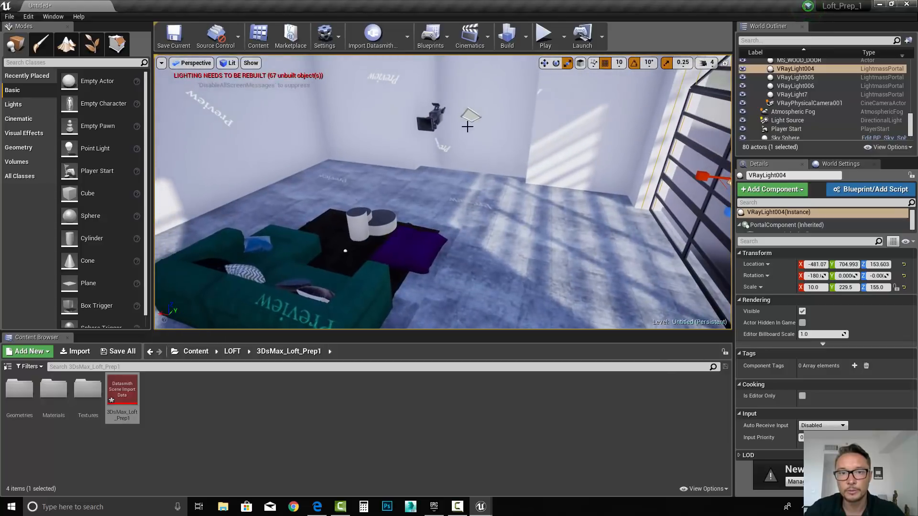
key(Delete)
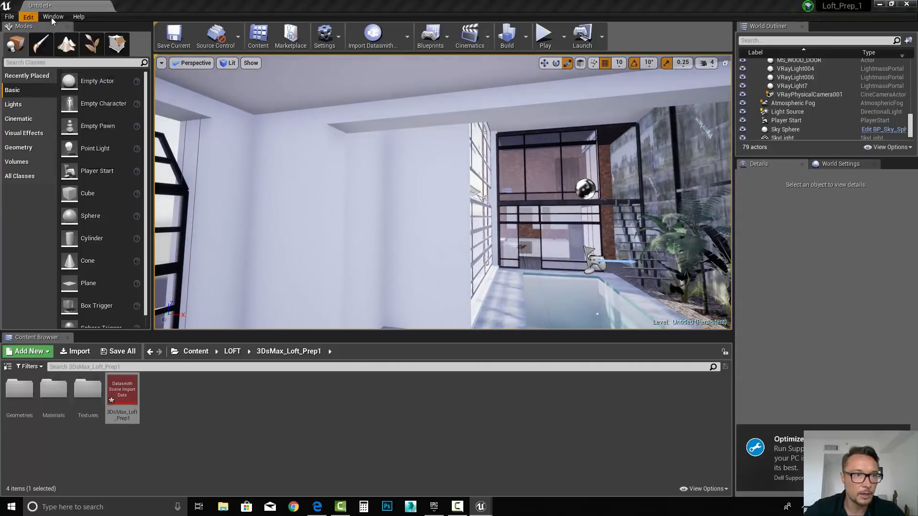
click(78, 16)
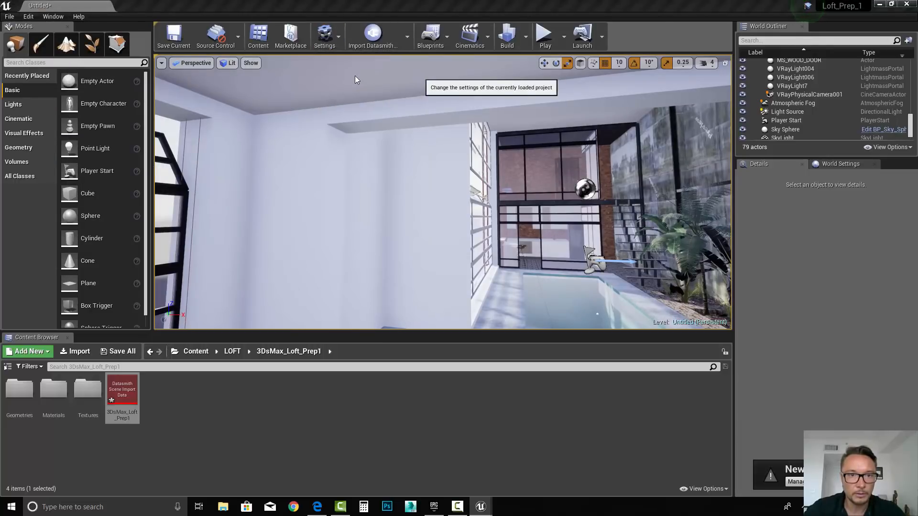
click(325, 36)
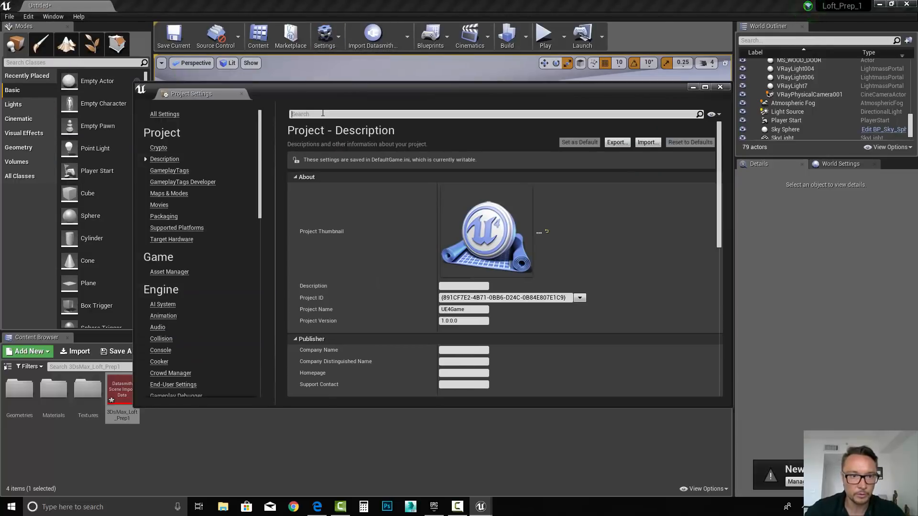
text(auto)
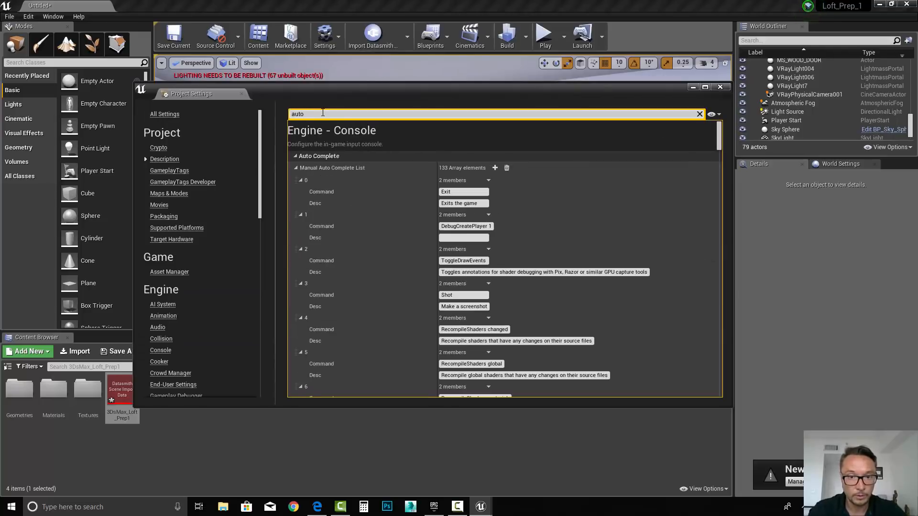
text(a)
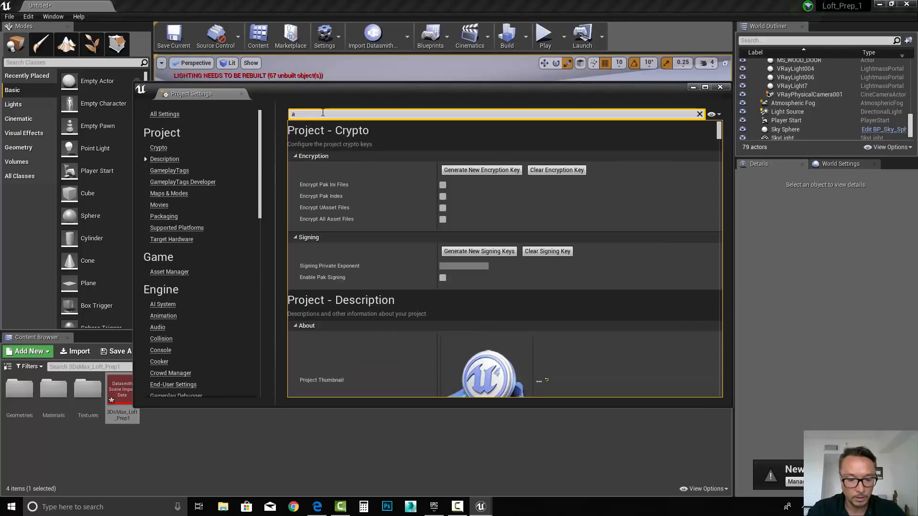
text(mb)
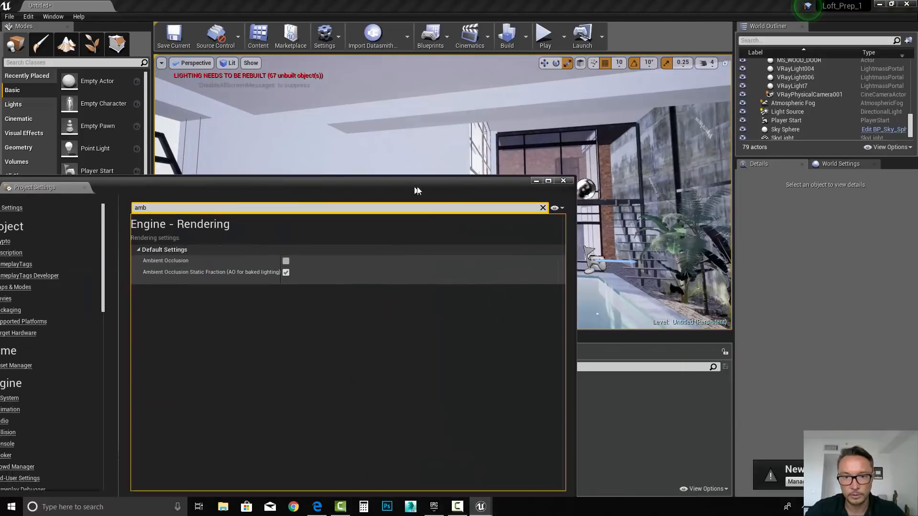
click(562, 181)
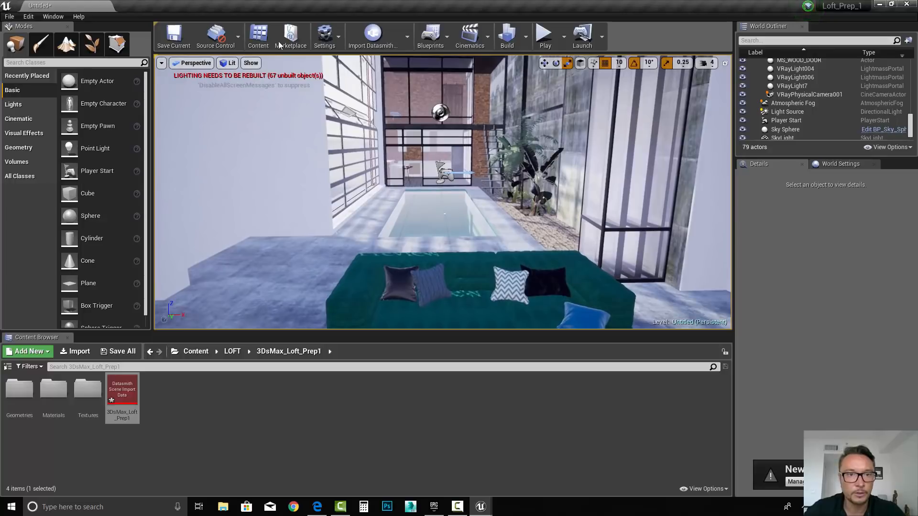
- Show lightmap density and set the wall's overridden lightmap resolution to 1024
click(231, 63)
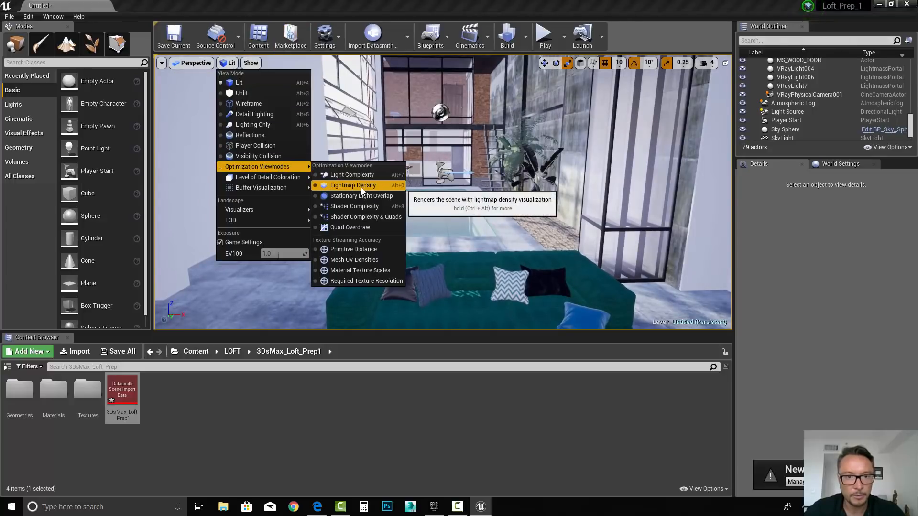
click(352, 184)
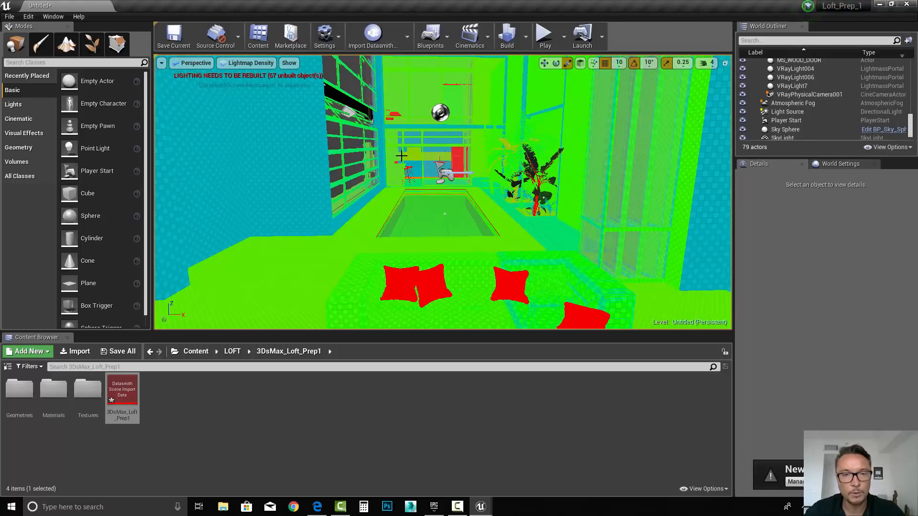
mouse_move(308, 166)
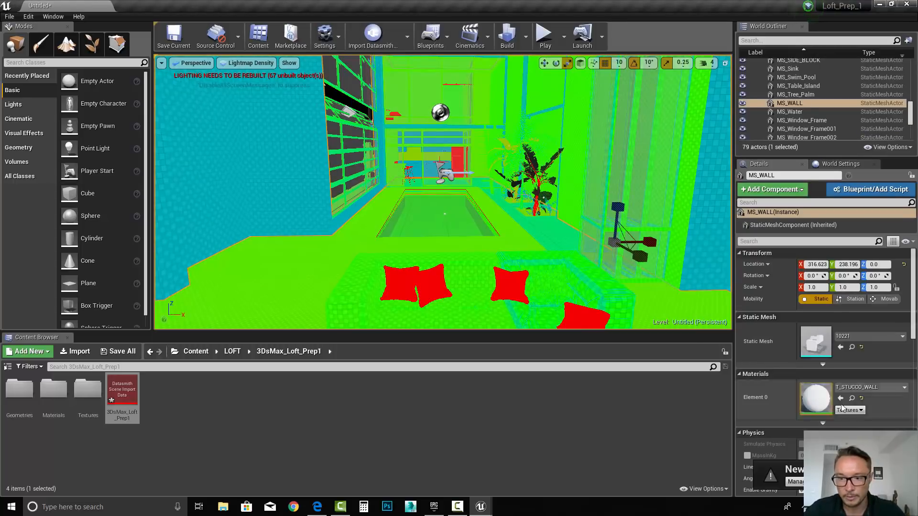
scroll(down, 3)
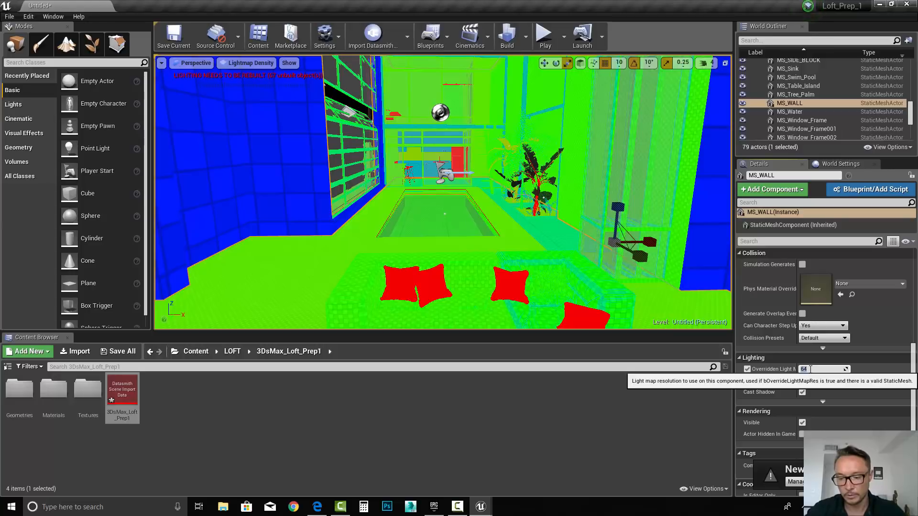
text(1024)
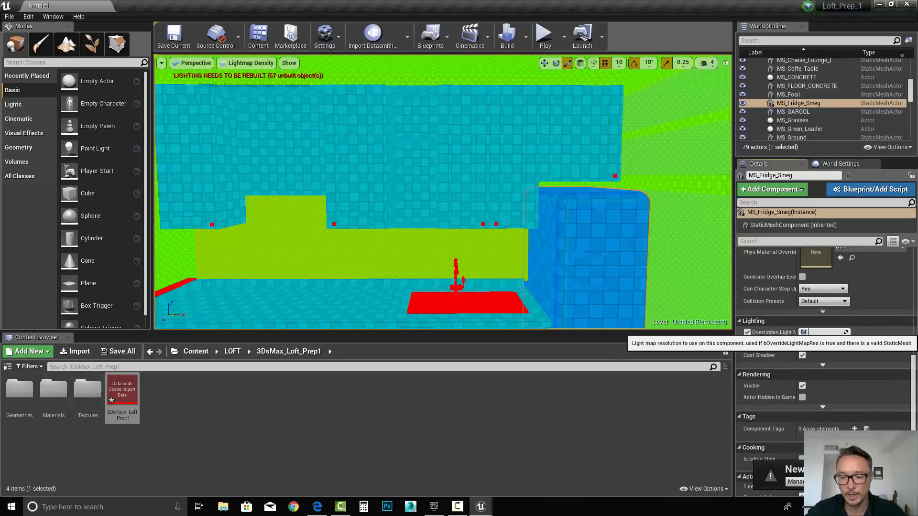
- Set the Smeg fridge's overridden lightmap resolution to 512 and face the living room
text(512)
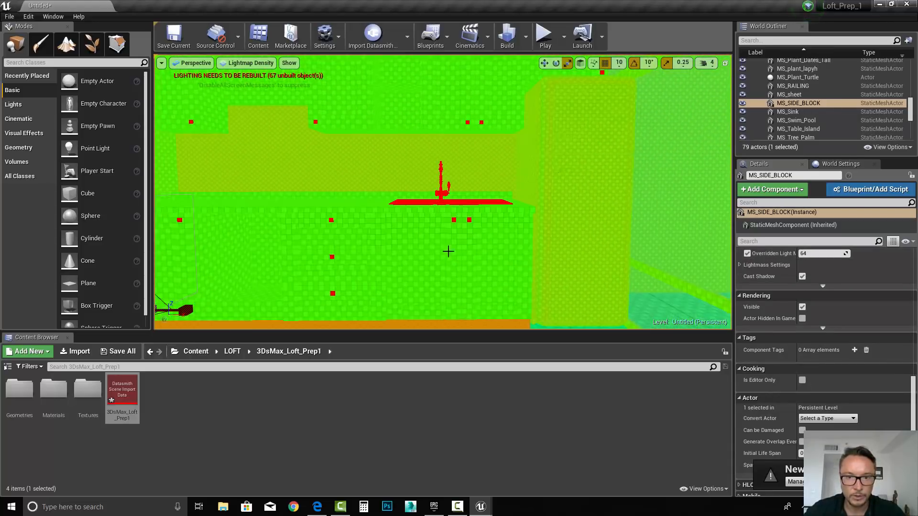
drag(448, 251, 426, 241)
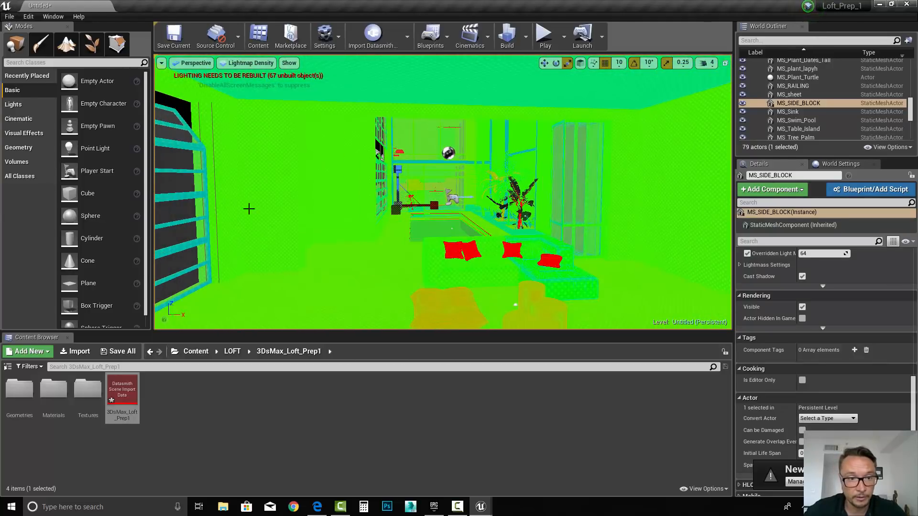
mouse_move(218, 189)
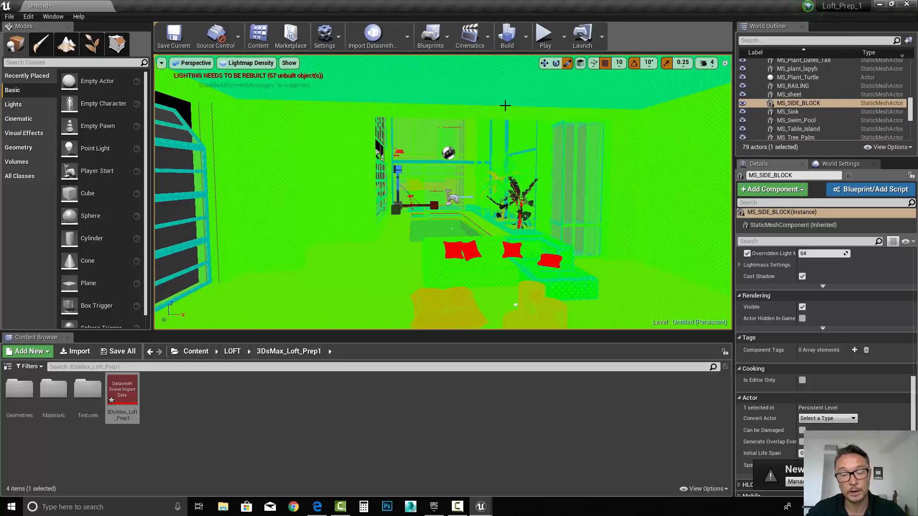
mouse_move(539, 196)
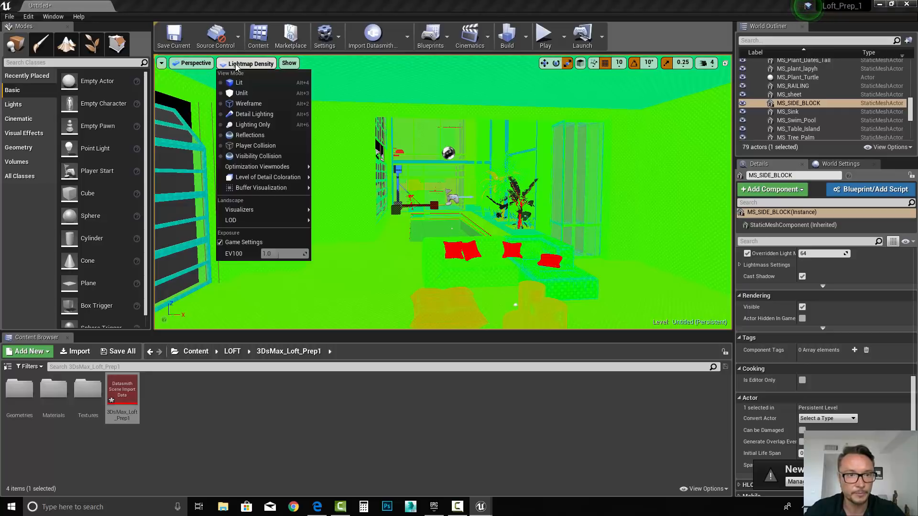
- Cycle through Unlit, Wireframe and Detail Lighting back to Lit, then fly outside the building
click(239, 83)
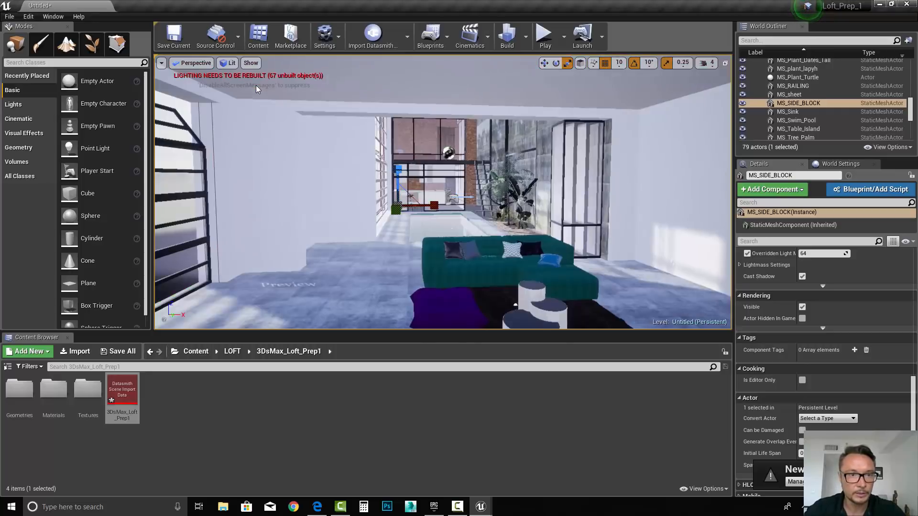
click(233, 63)
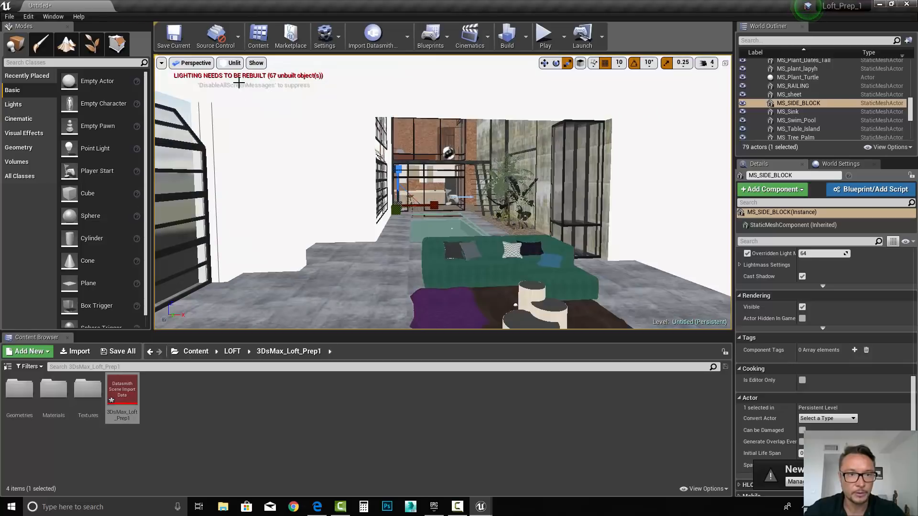
click(235, 63)
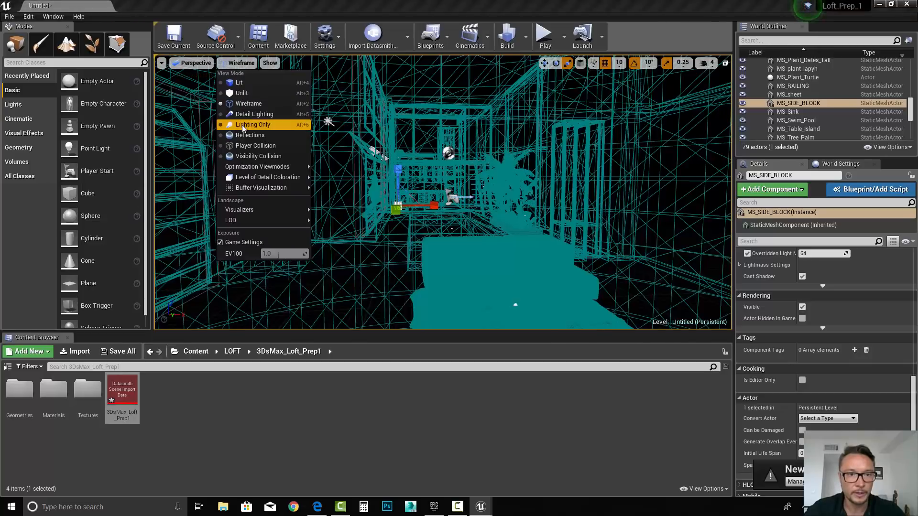
click(254, 114)
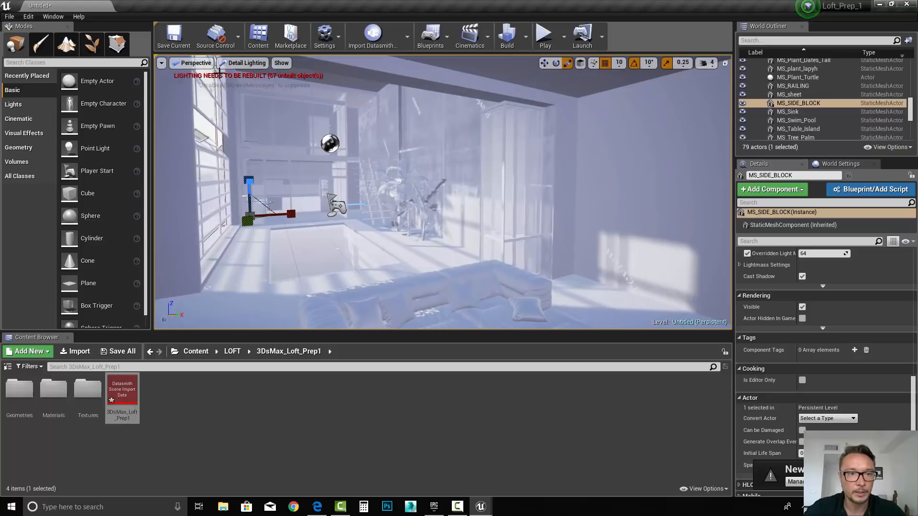
click(228, 64)
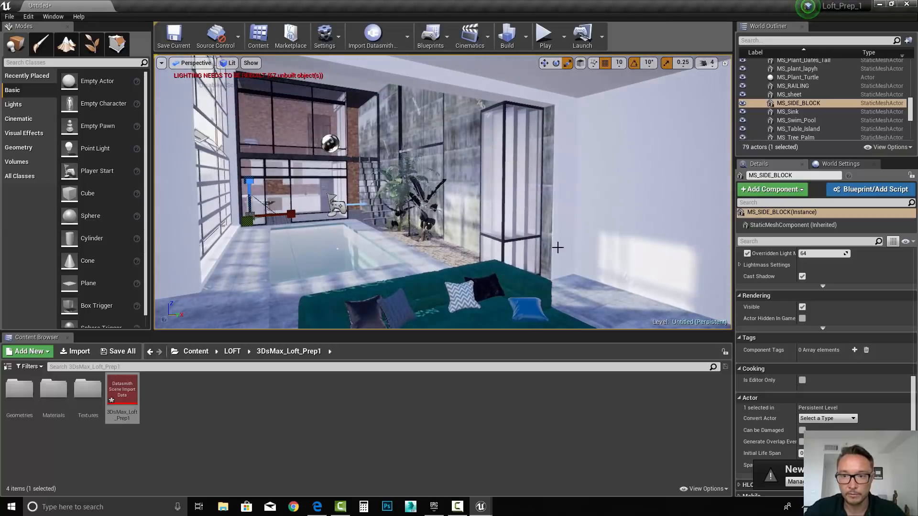
drag(557, 248, 444, 257)
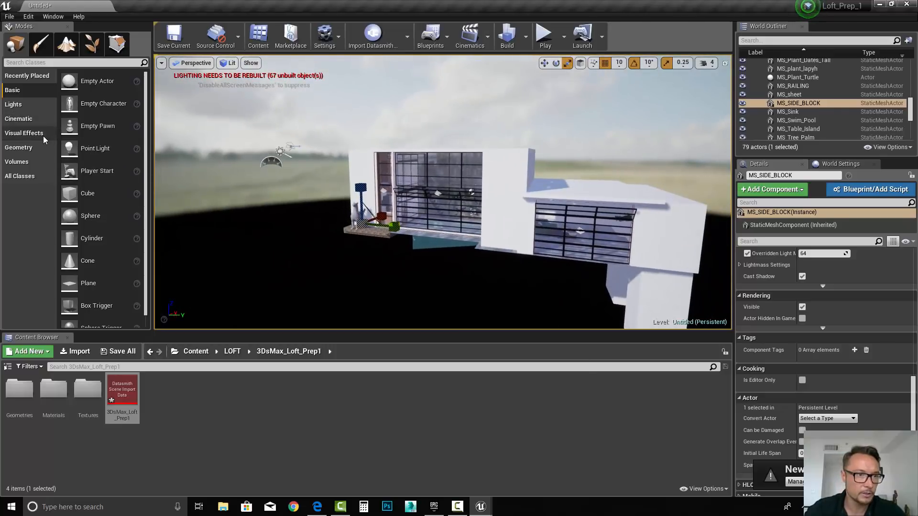
- Place a Lightmass Importance Volume from the Volumes list around the loft building
click(16, 162)
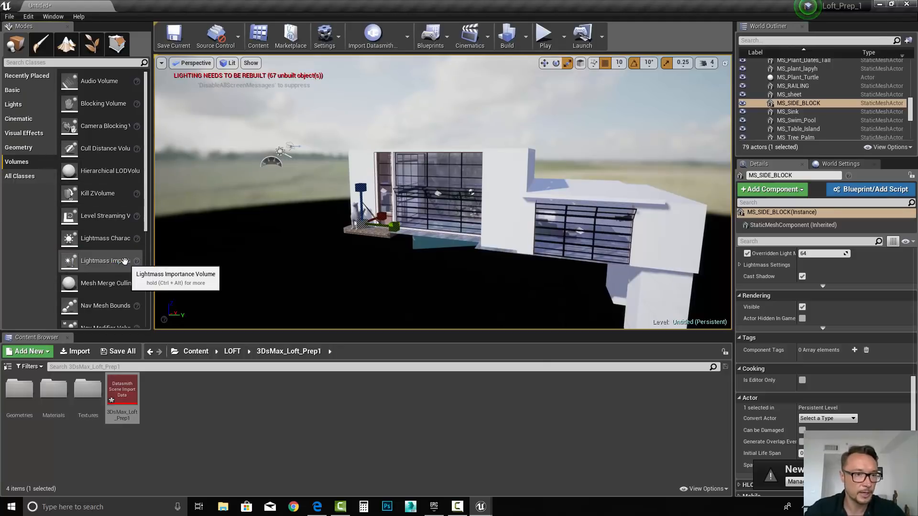
click(105, 260)
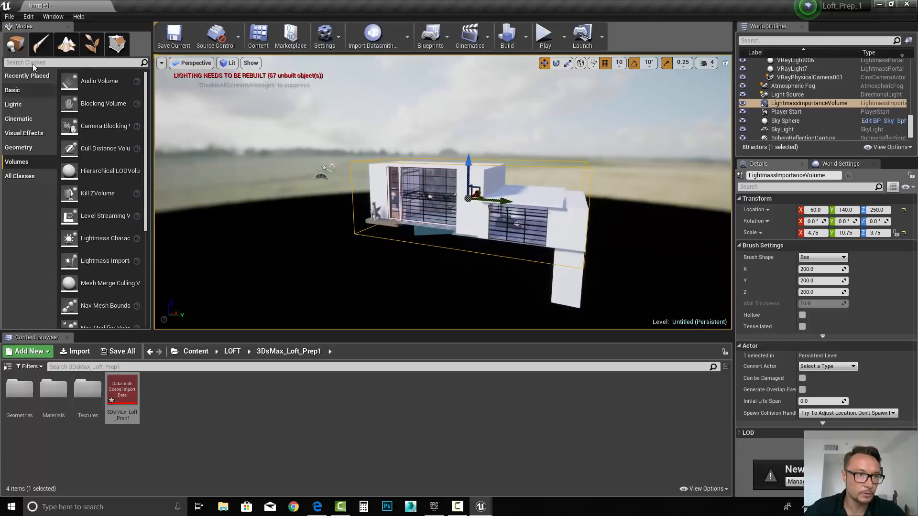
- Place a Post Process Volume from Visual Effects and scale it to enclose the loft
click(24, 133)
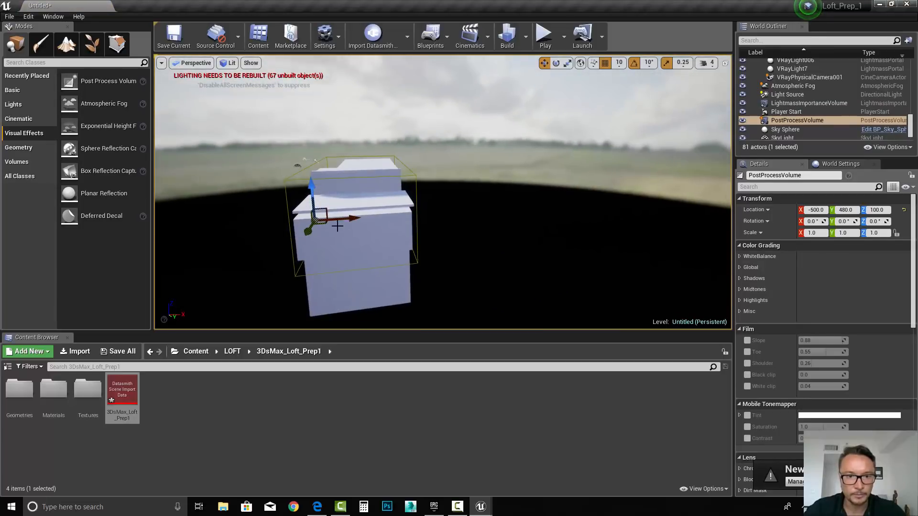
drag(348, 220, 354, 220)
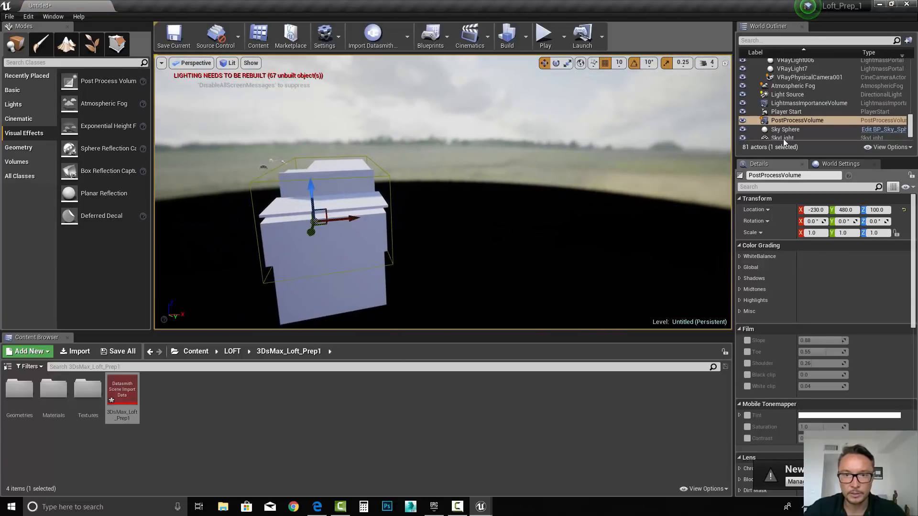
mouse_move(565, 63)
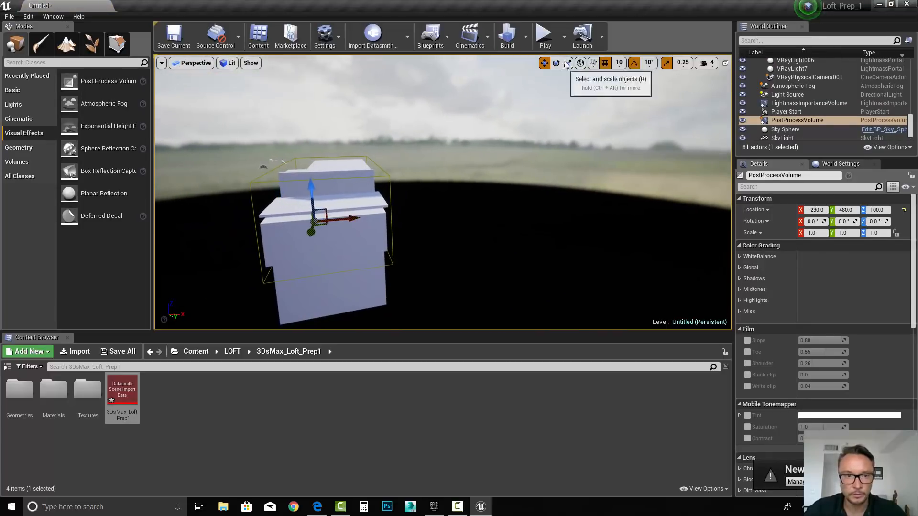
drag(312, 228, 312, 186)
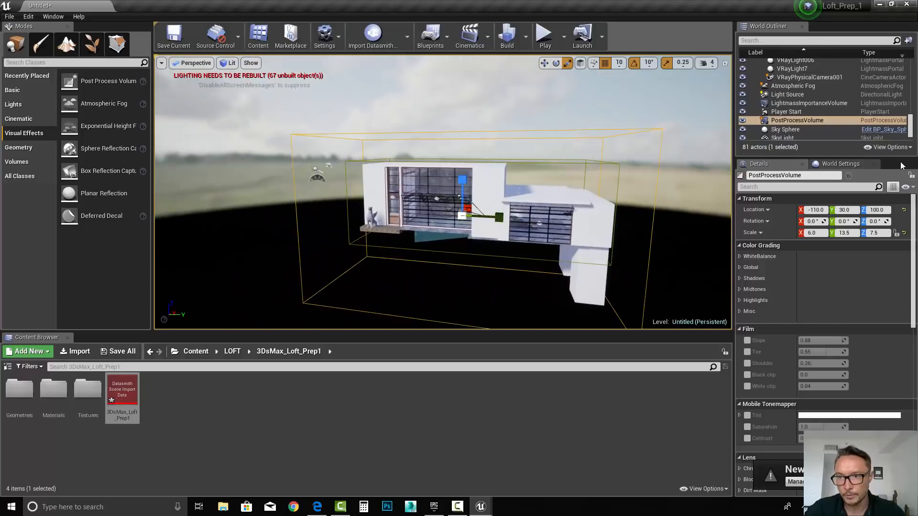
- Cap the volume's exposure max brightness at 1.0 and enable Infinite Extent (Unbound)
scroll(down, 3)
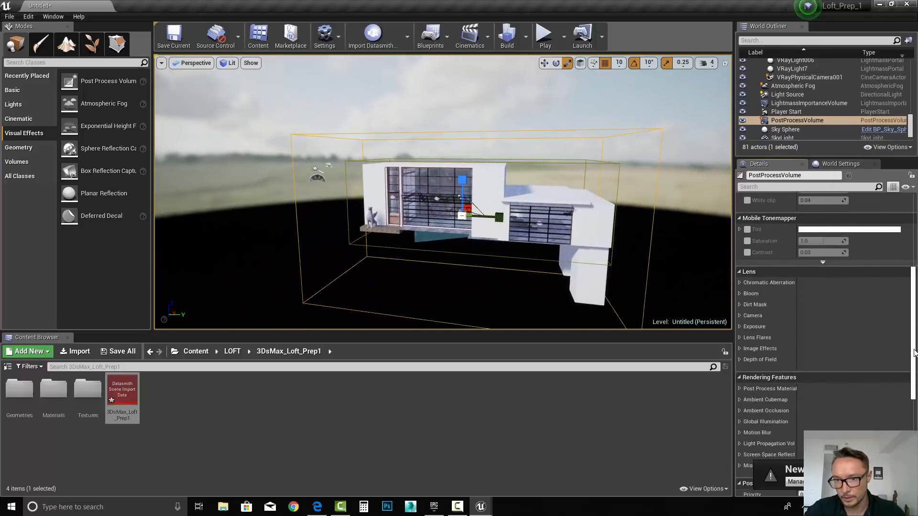
click(754, 304)
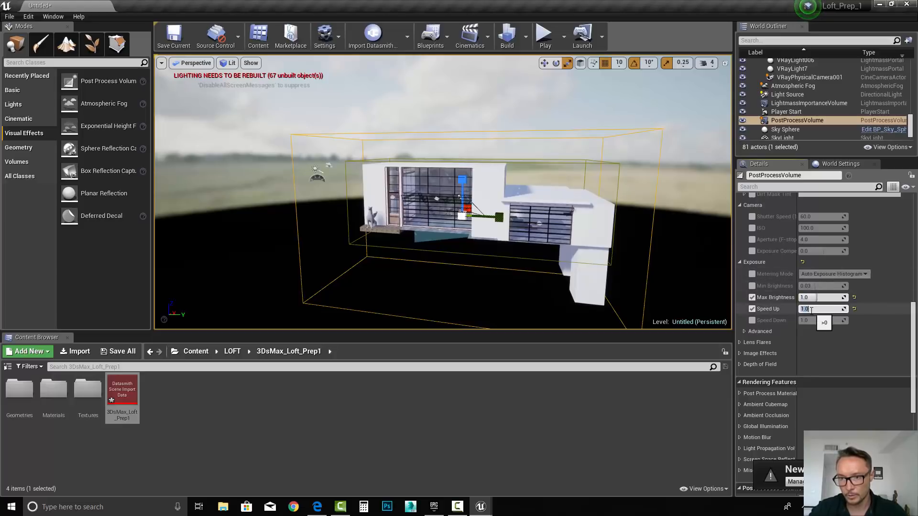
scroll(down, 3)
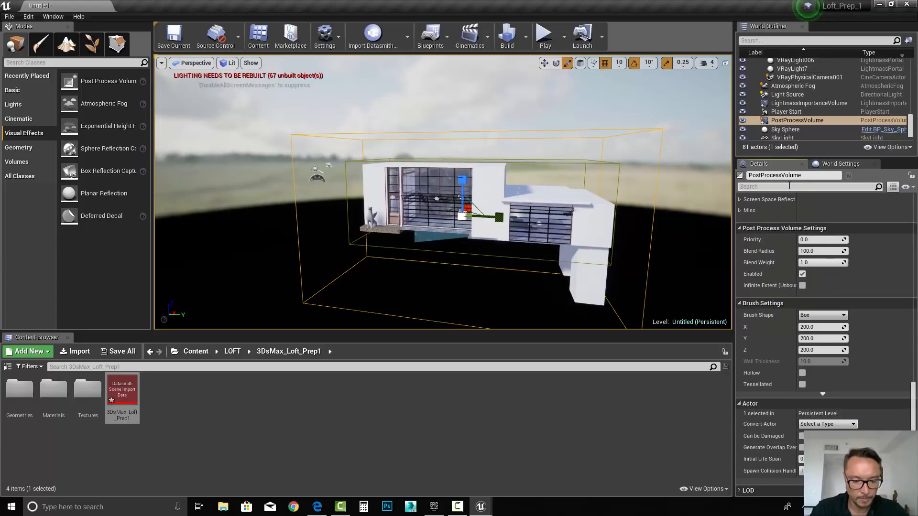
text(un)
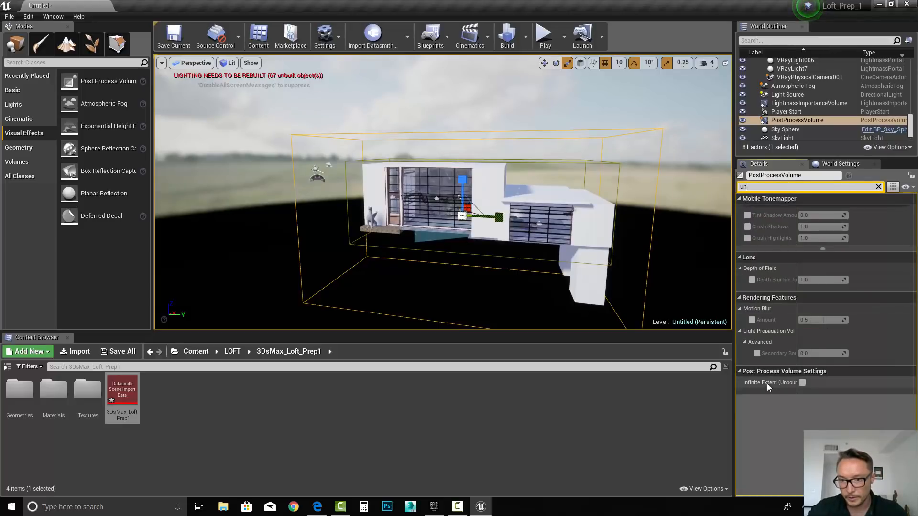
click(802, 382)
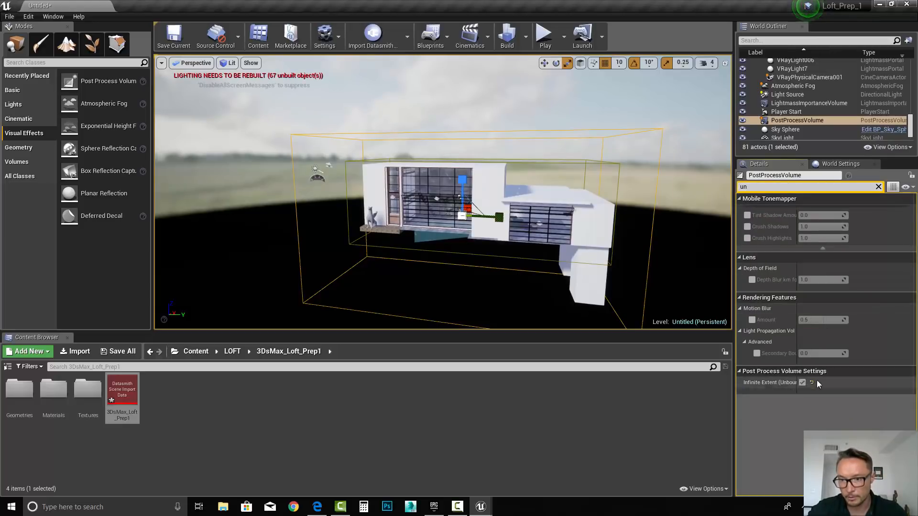
click(878, 187)
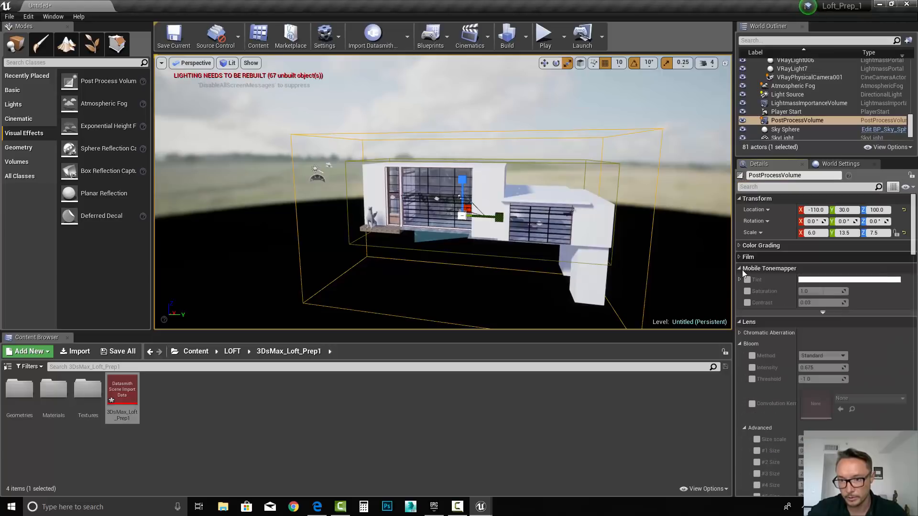
click(740, 268)
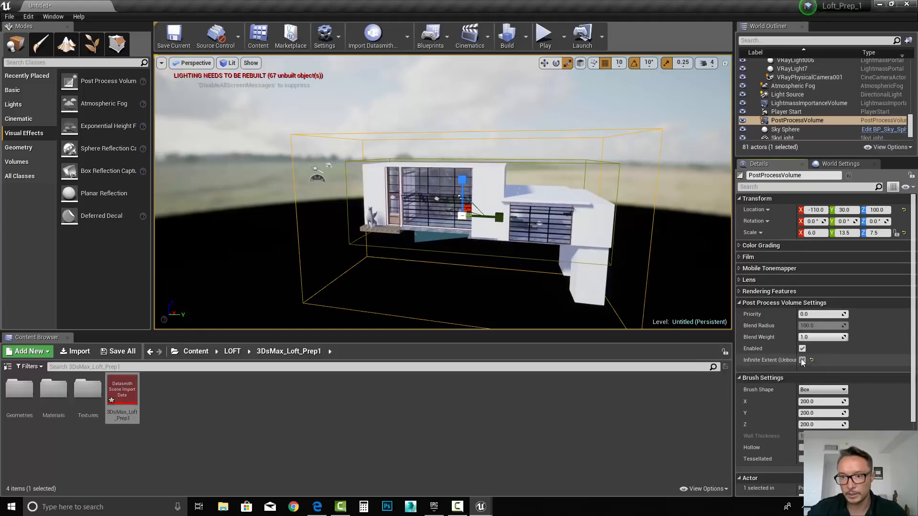
click(802, 361)
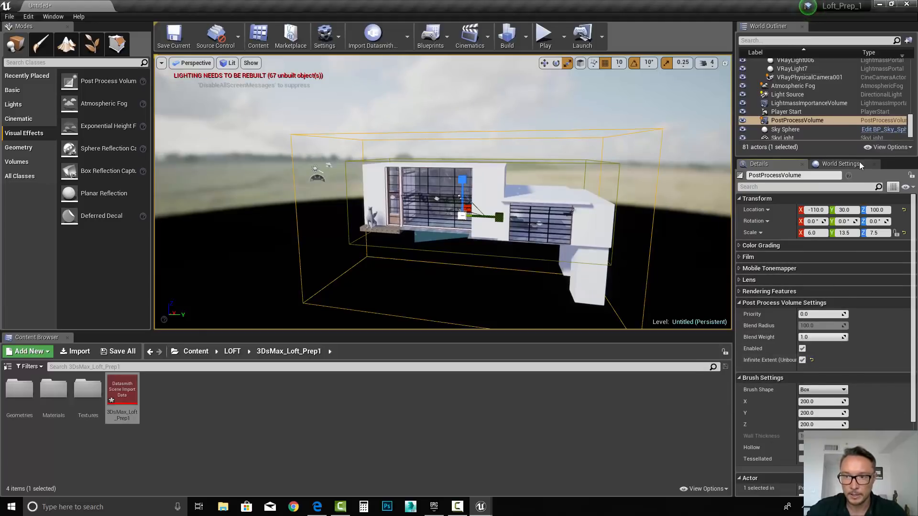
- In World Settings, set Lightmass Num Indirect Lighting Bounces to 10
click(841, 164)
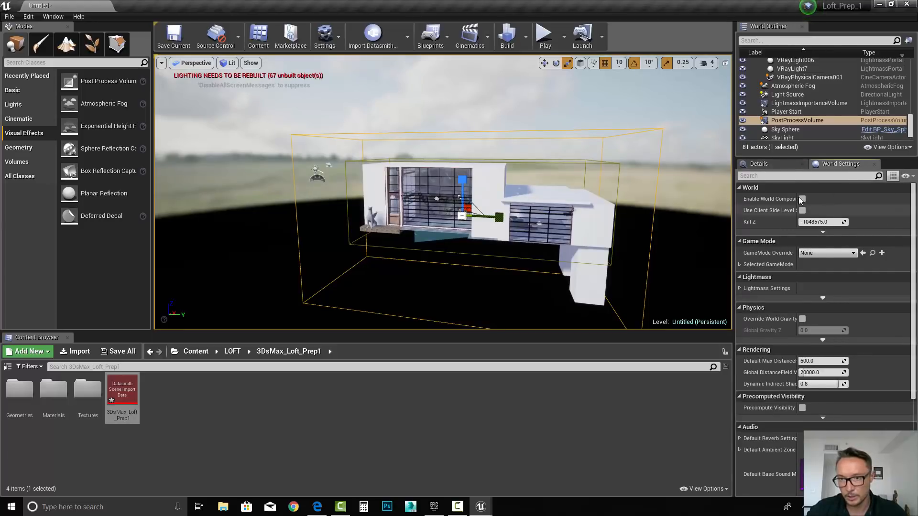
scroll(down, 3)
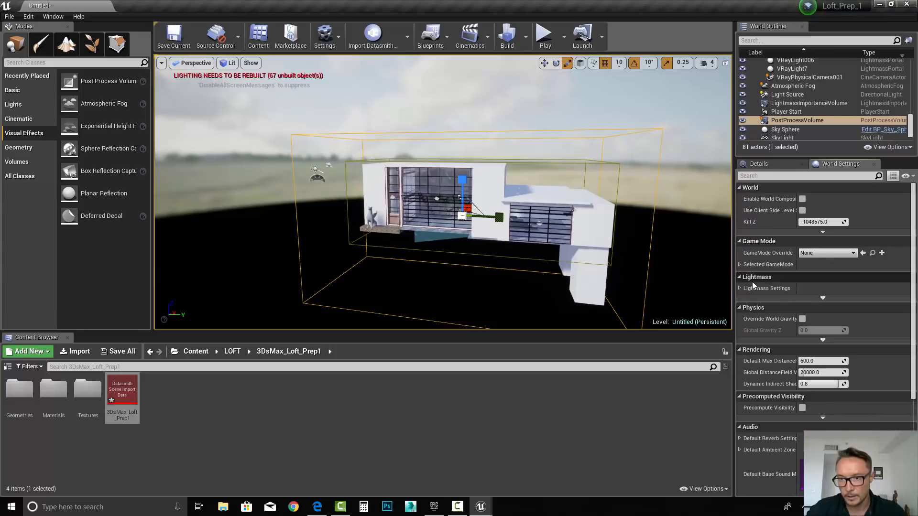
click(766, 288)
text(10)
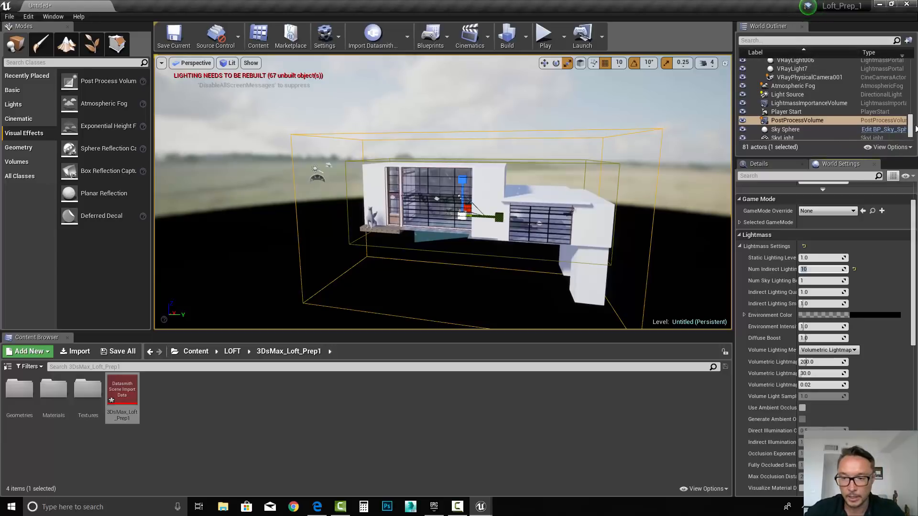
scroll(down, 3)
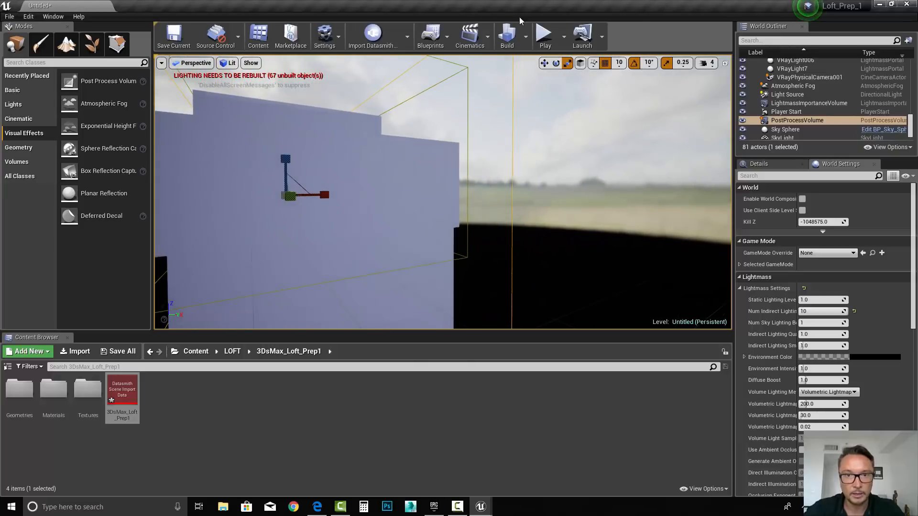
- Build lighting at Preview quality and dismiss the overlapping-UV lighting results log
click(544, 35)
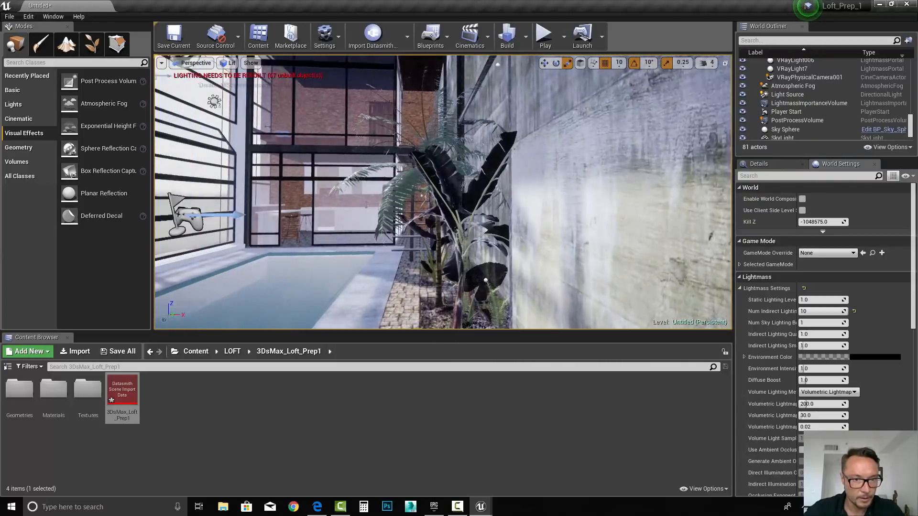
click(519, 36)
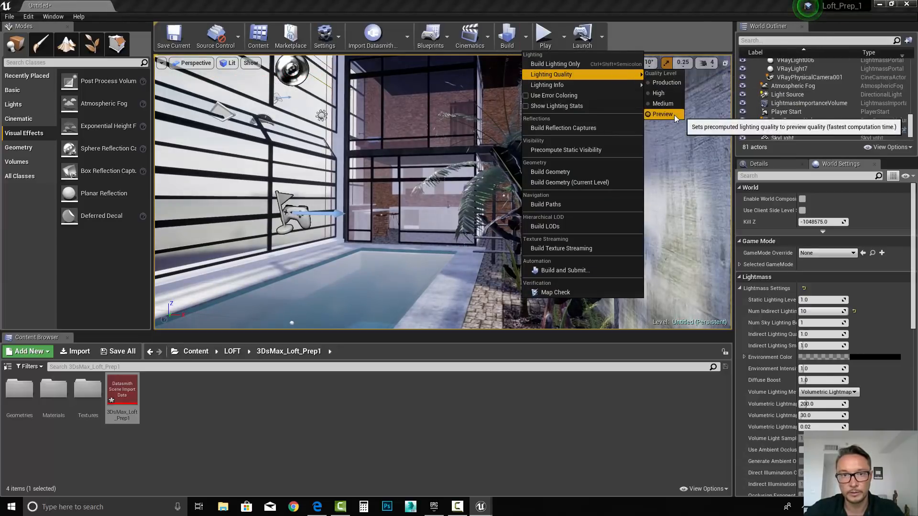
click(661, 114)
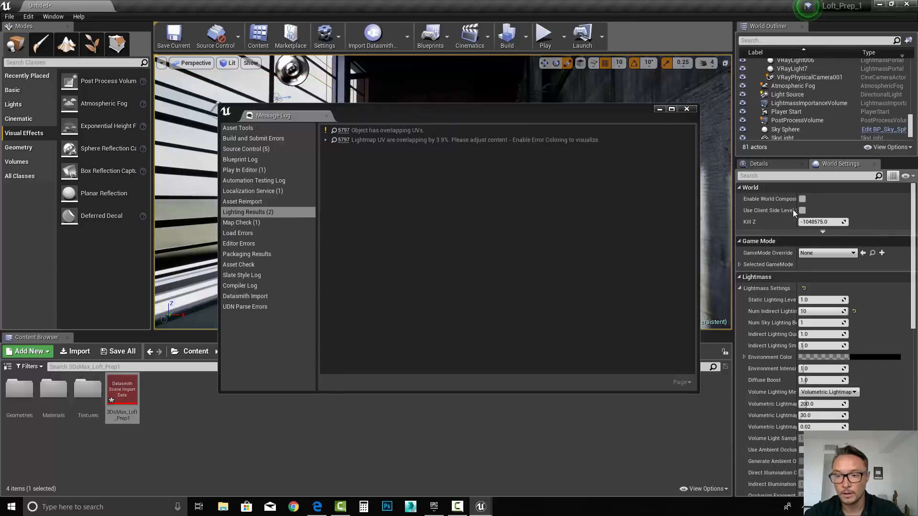
click(686, 109)
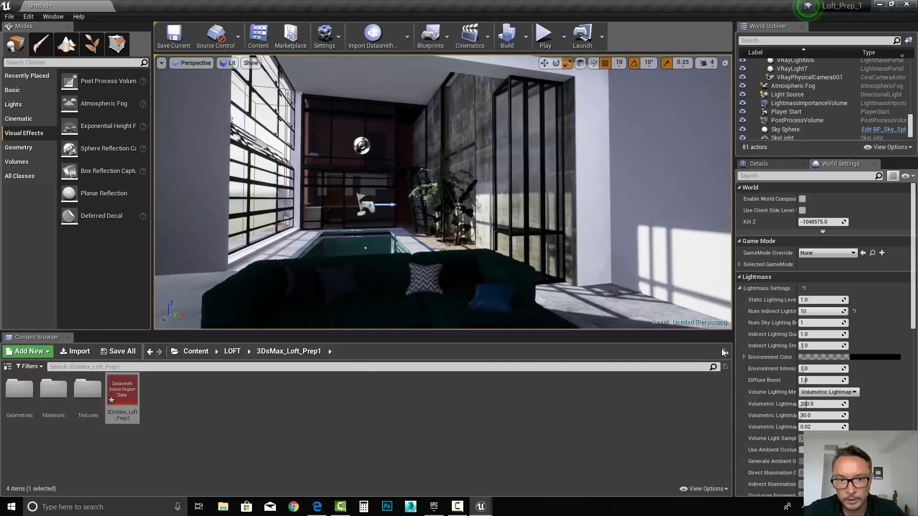
- Select the PostProcessVolume and lower its exposure compensation so the interior is less bright
click(798, 120)
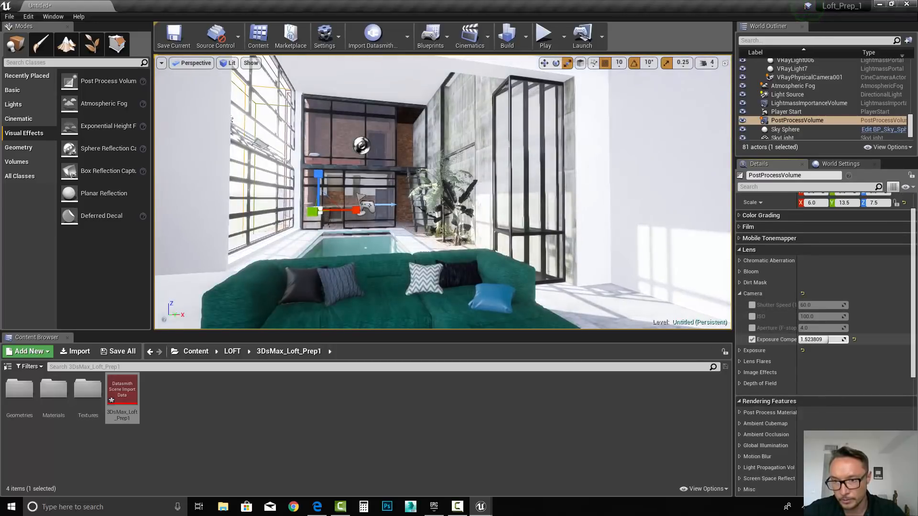
text(-0.457148)
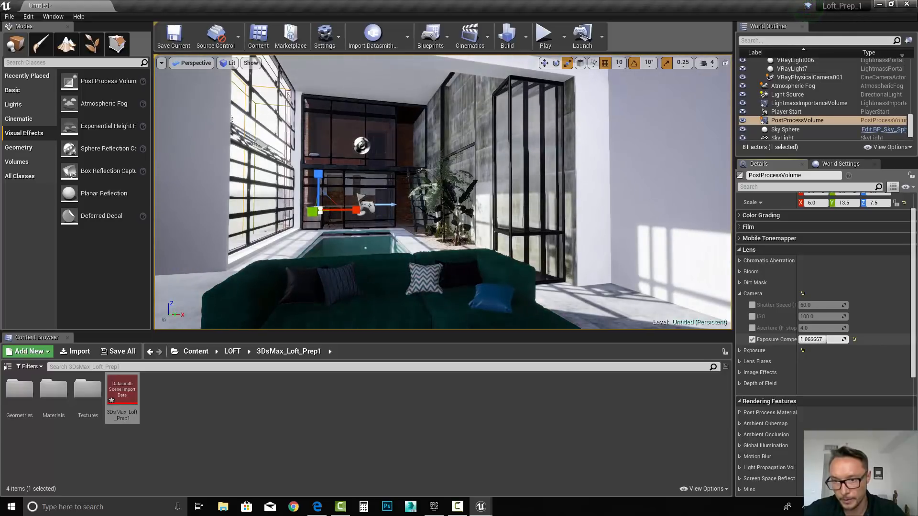
click(841, 163)
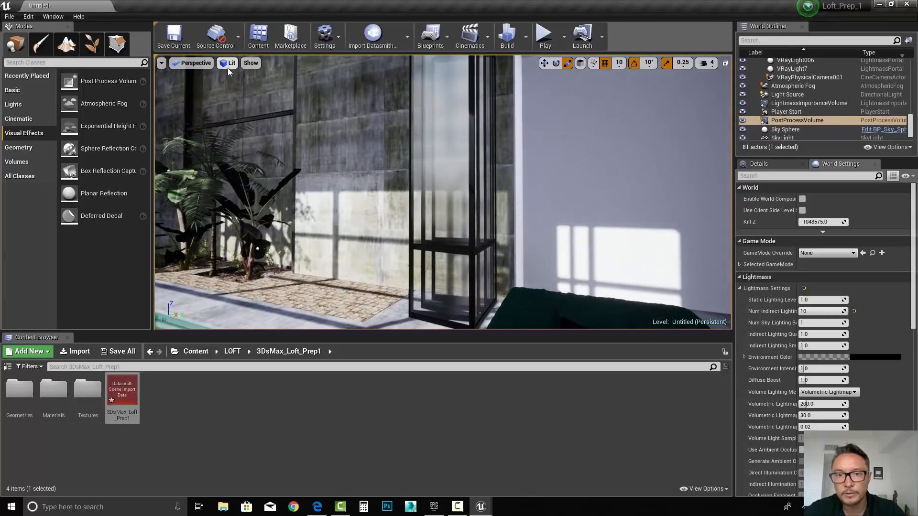
click(232, 63)
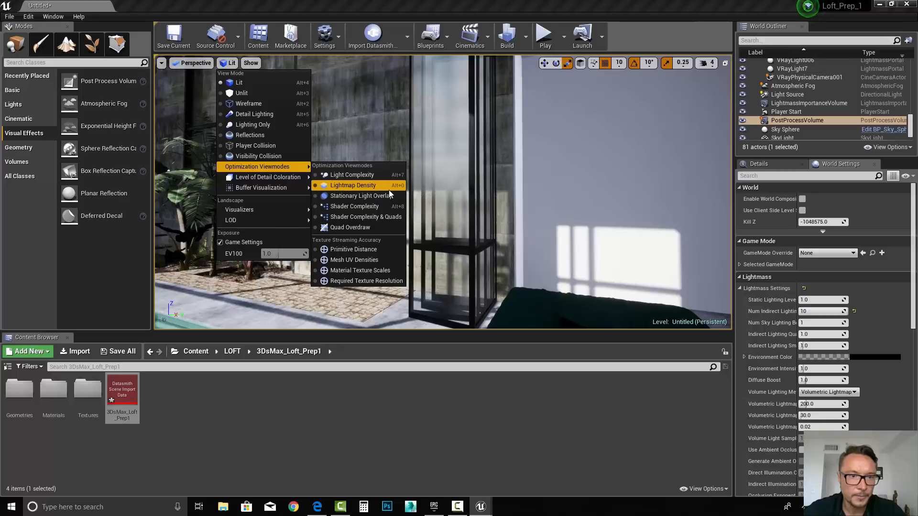
mouse_move(352, 185)
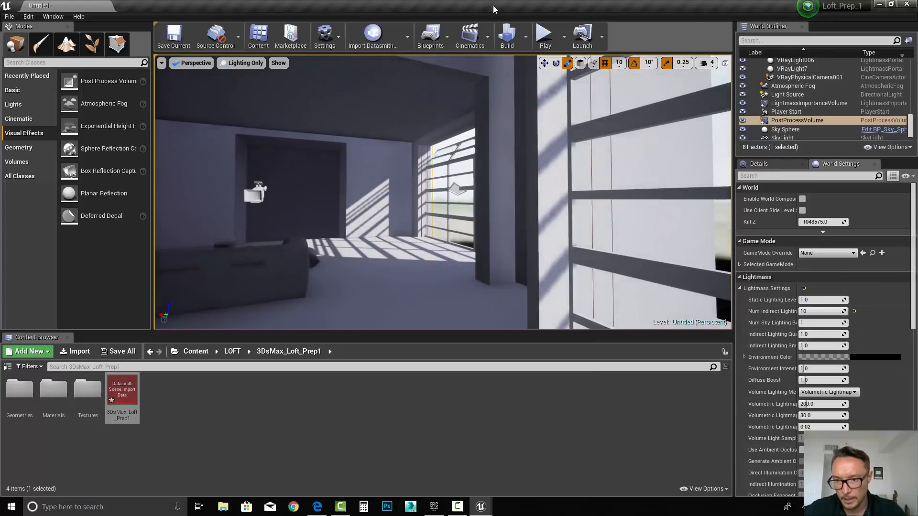
- Recheck lightmap density on MS_WALL's overridden resolution, then return to Lit view
click(507, 36)
text(5)
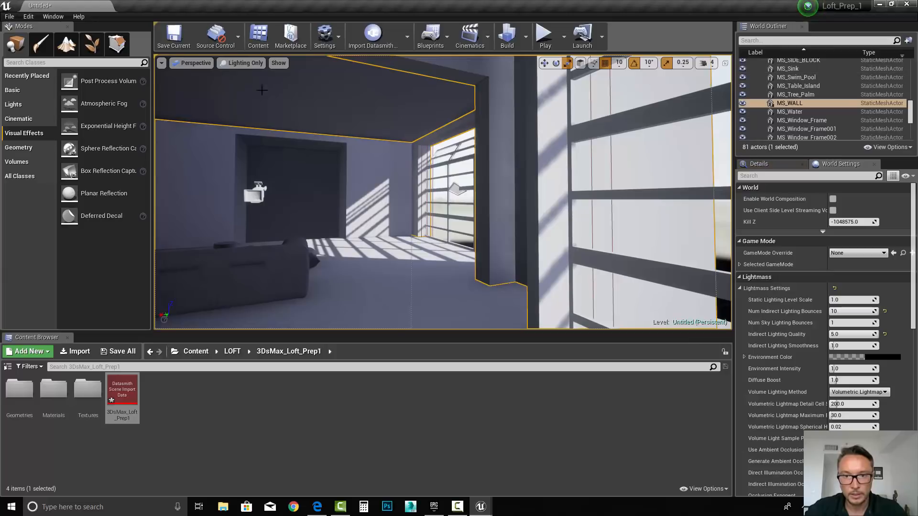
click(245, 64)
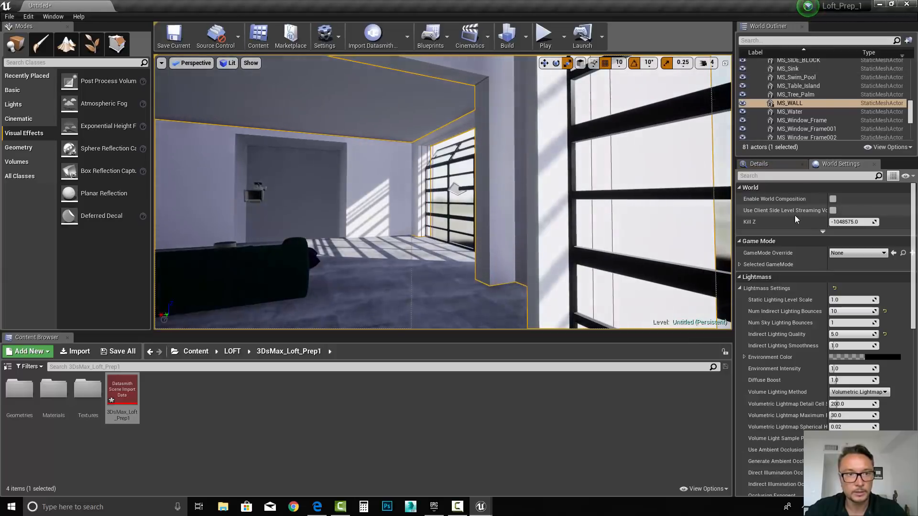
click(228, 63)
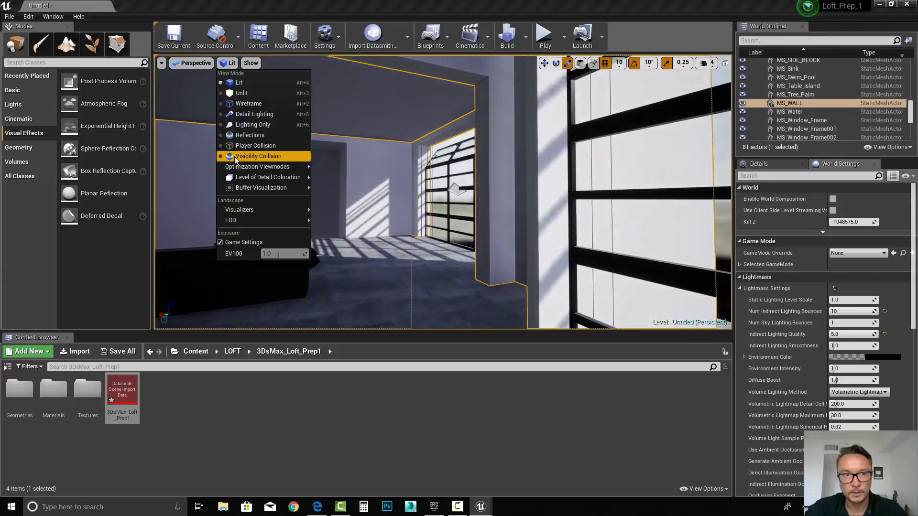
mouse_move(257, 166)
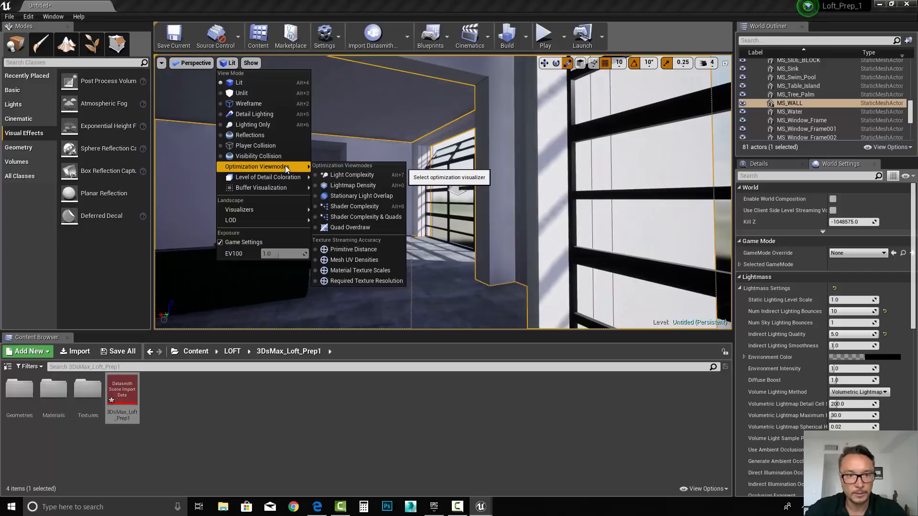
mouse_move(361, 195)
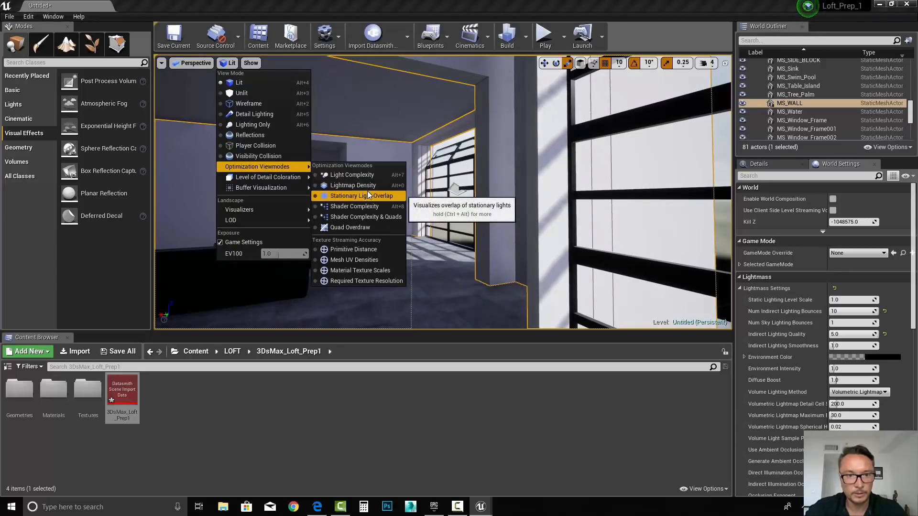
click(353, 184)
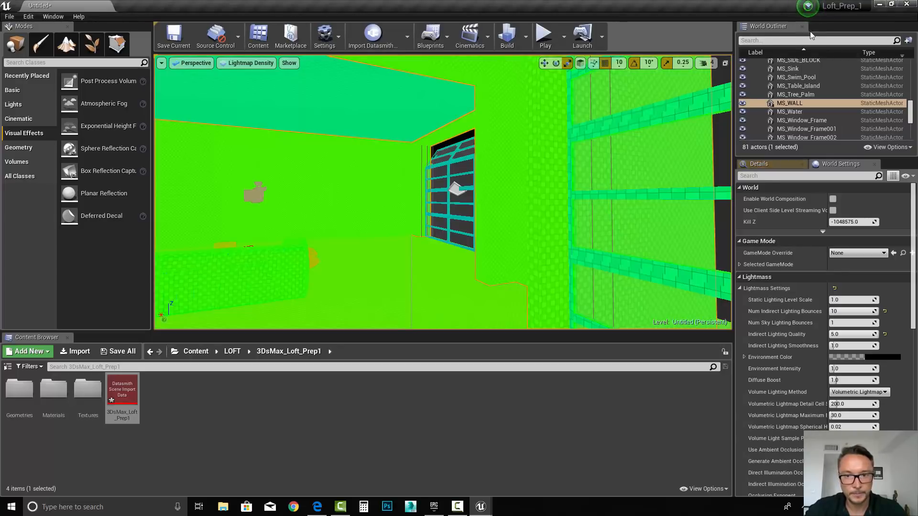
click(758, 164)
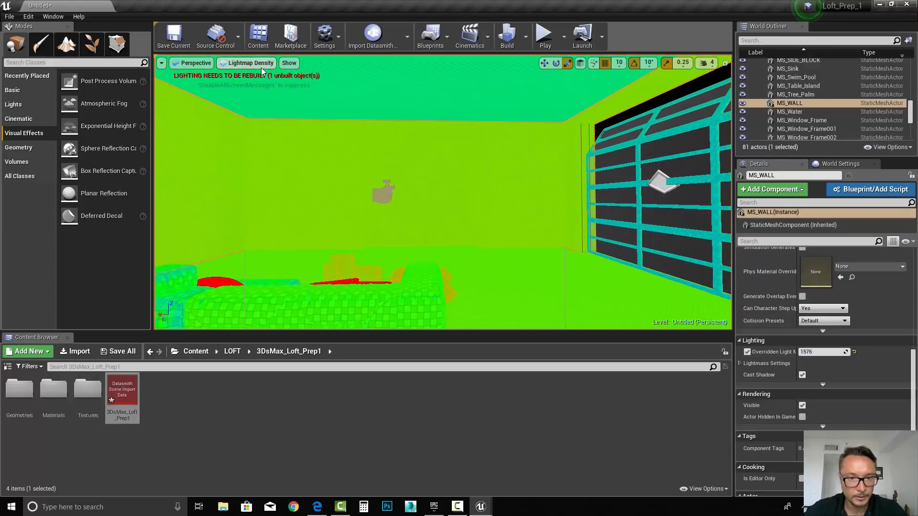
click(246, 63)
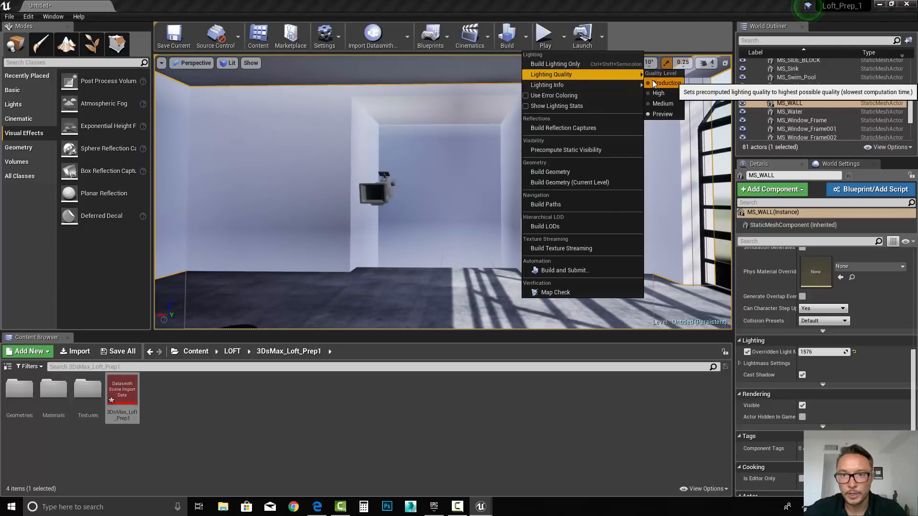
- Set lighting quality to Production and start the lighting build
click(667, 82)
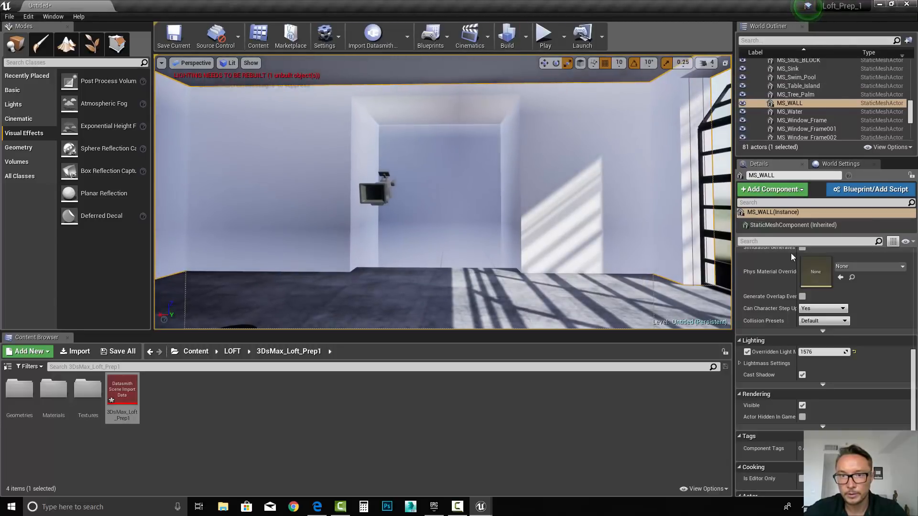
click(505, 35)
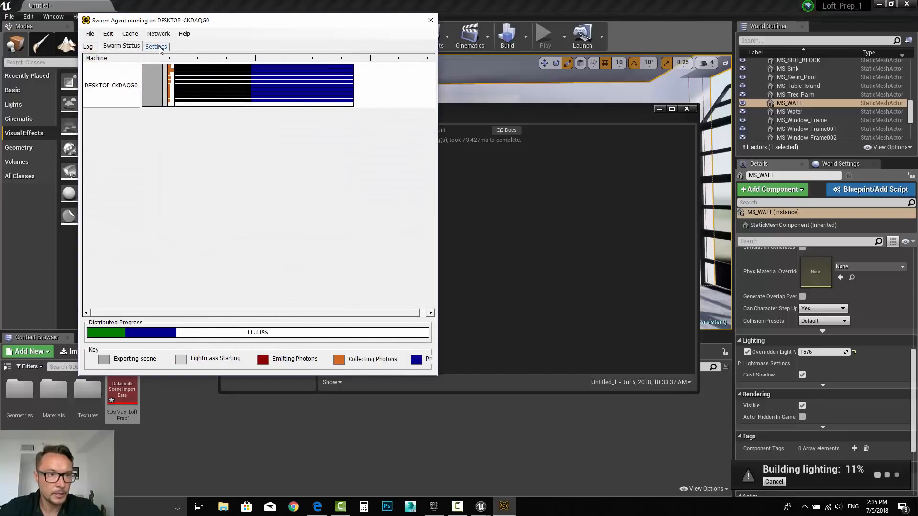
- Enable Swarm Agent's developer menu and set LocalJobsDefaultProcessorCount to 12
click(156, 46)
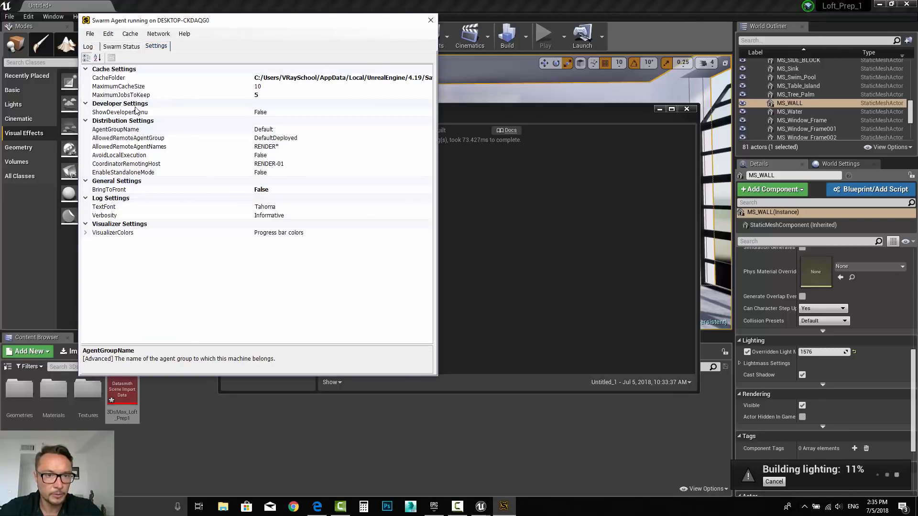
click(120, 112)
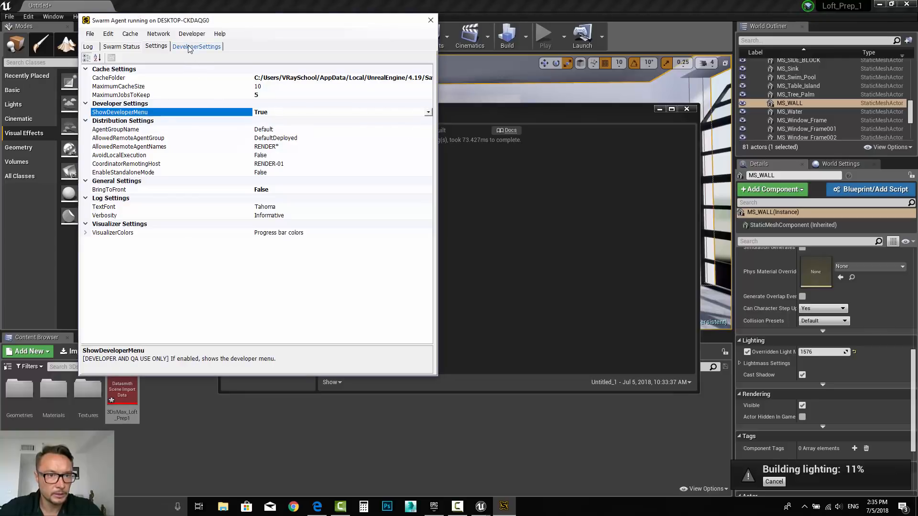
click(196, 46)
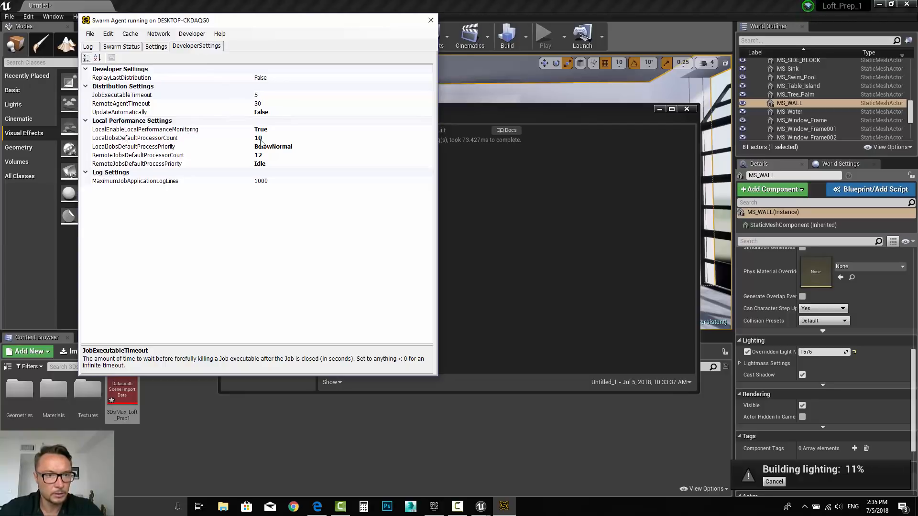
click(146, 138)
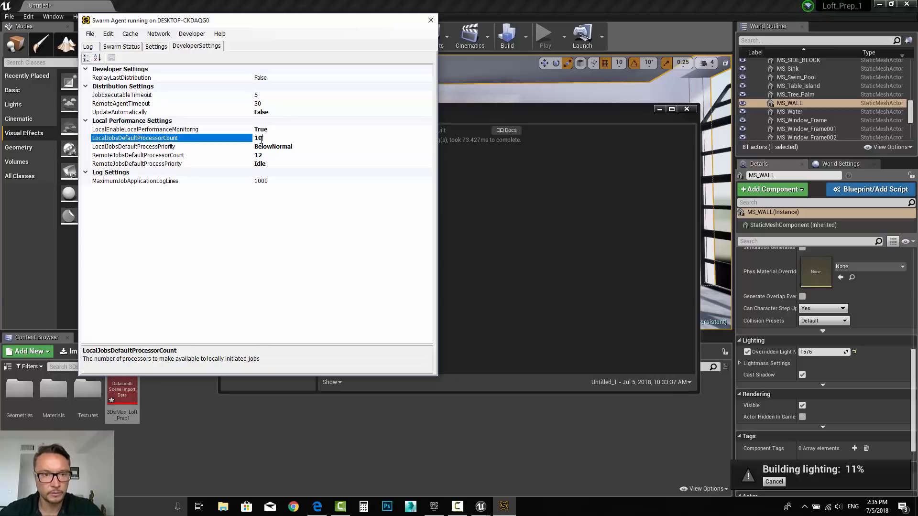
text(12)
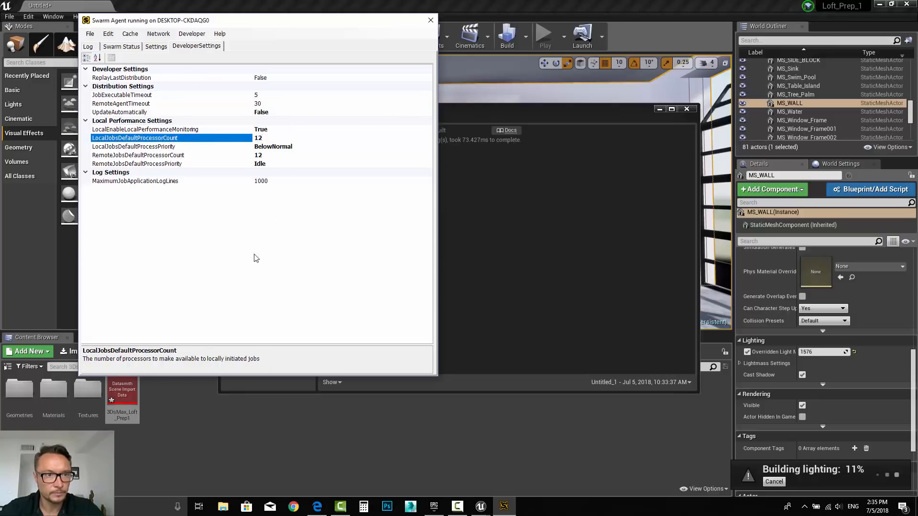
click(121, 45)
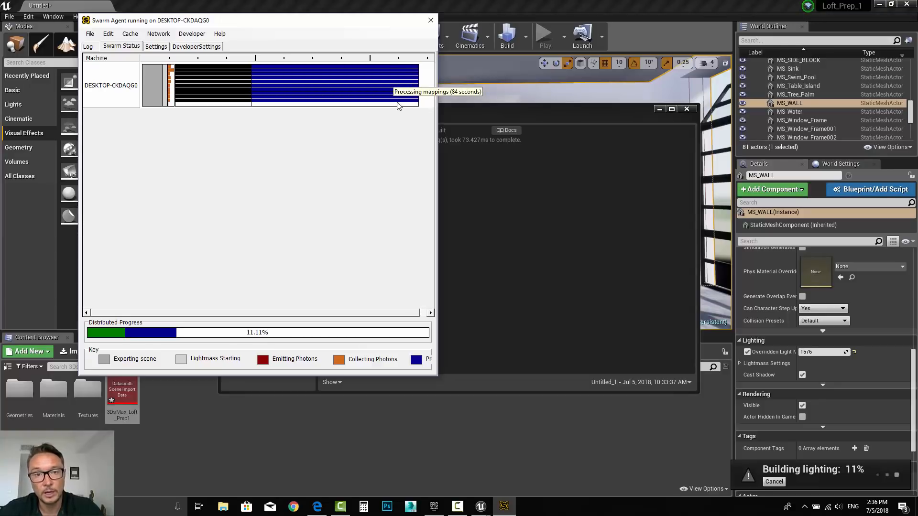
mouse_move(390, 189)
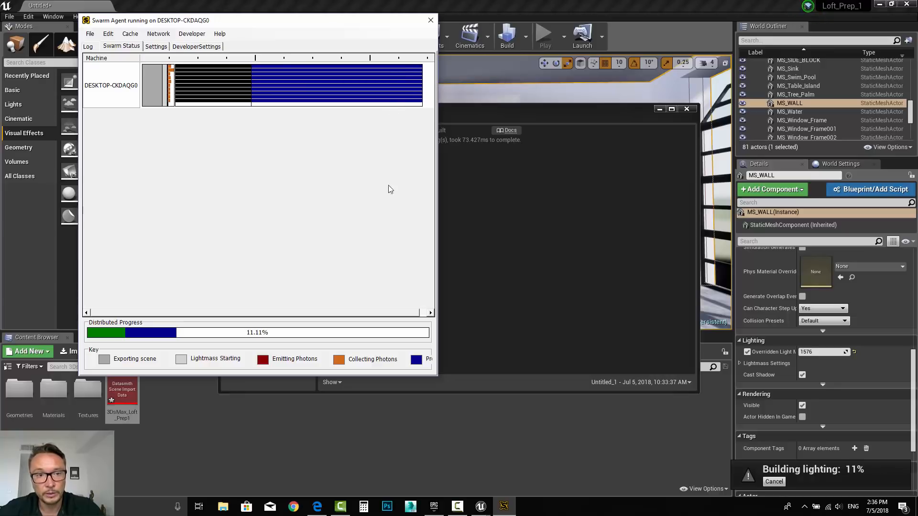
- Confirm the developer settings and switch back to the Unreal editor
click(196, 46)
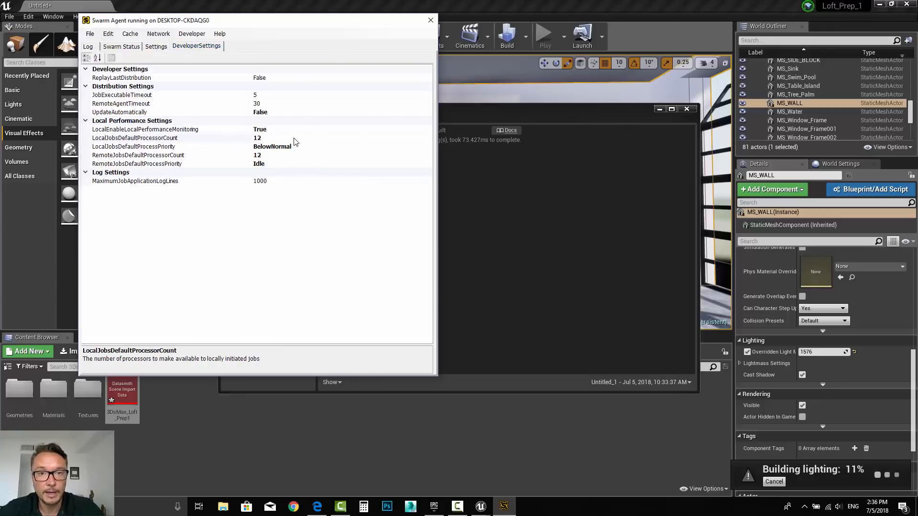
click(430, 20)
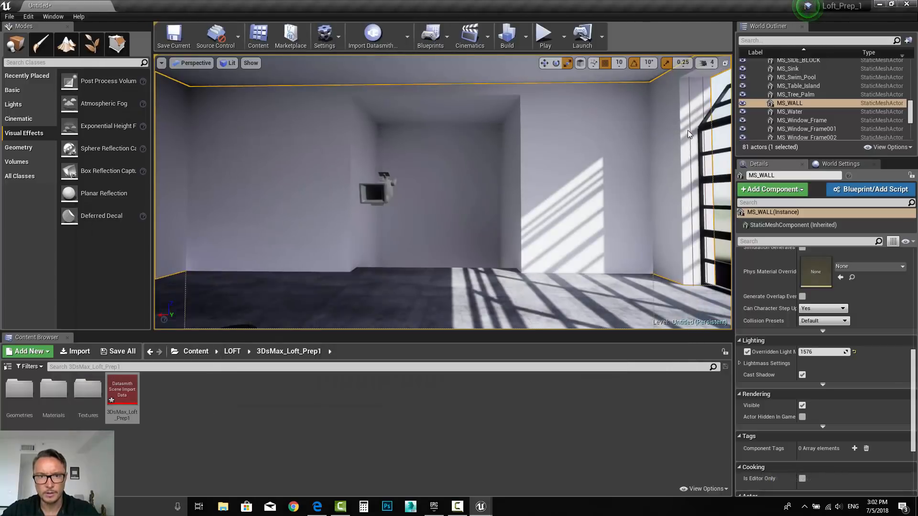
mouse_move(555, 176)
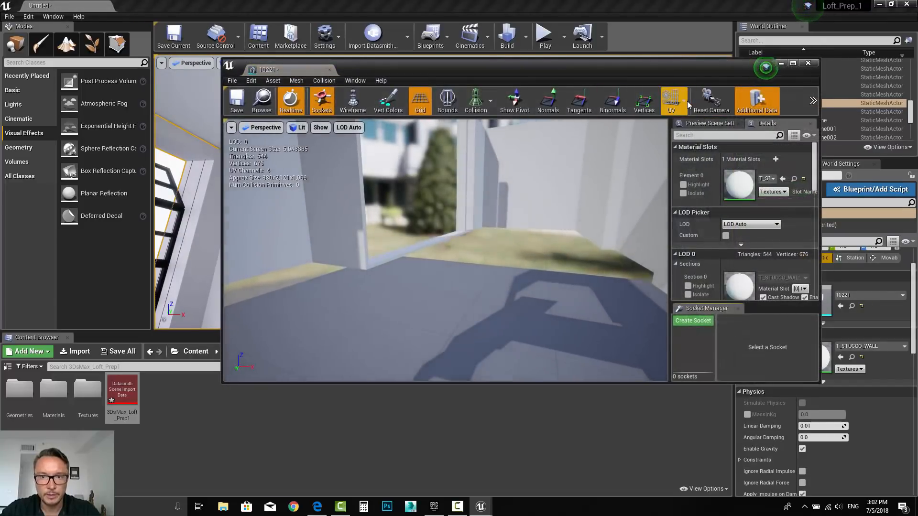
- Set the PostProcessVolume's exposure Max Brightness to 1.0
click(670, 99)
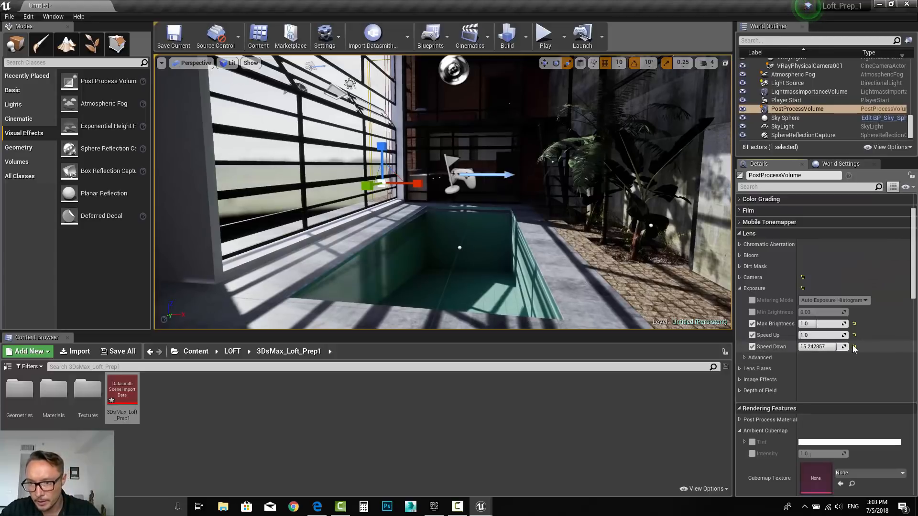
- Enable Exposure Compensation on the volume's camera and set it to 1.0
click(740, 277)
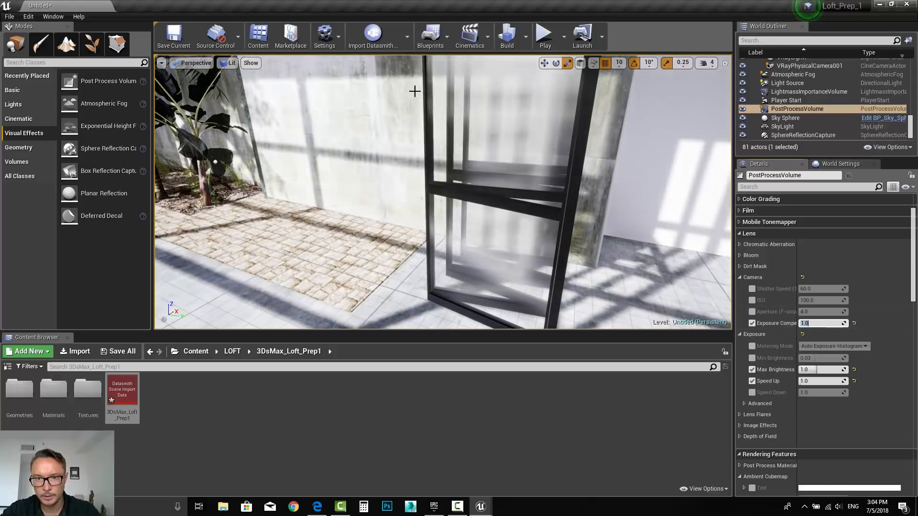
click(53, 17)
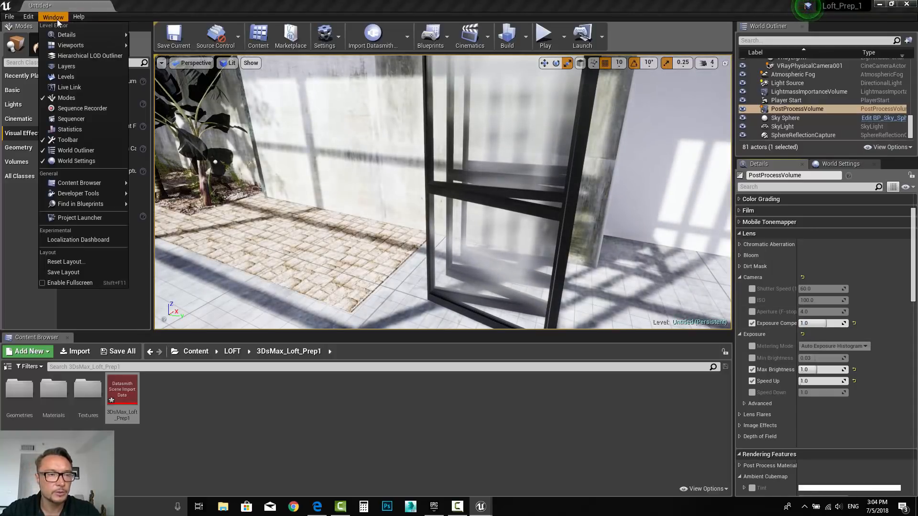
- Untick the default Auto Exposure in Project Settings > Rendering, found by searching 'autoe'
click(325, 36)
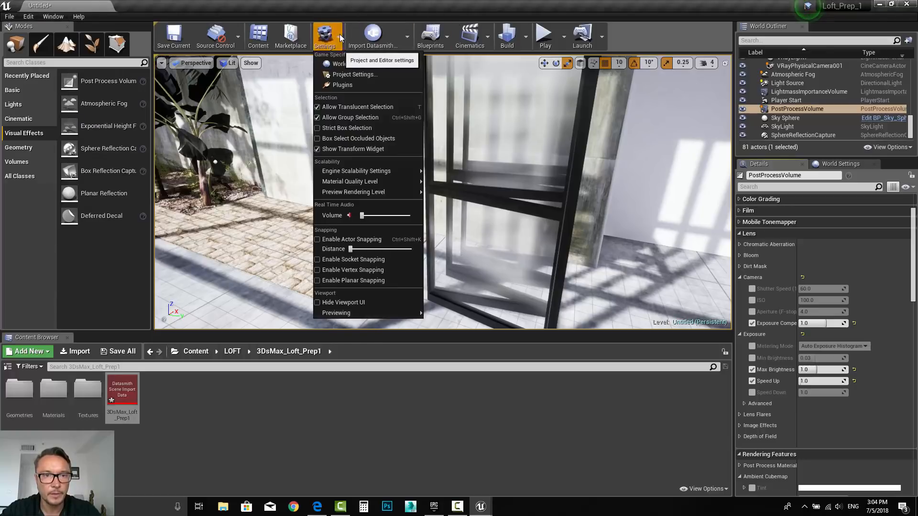
click(356, 74)
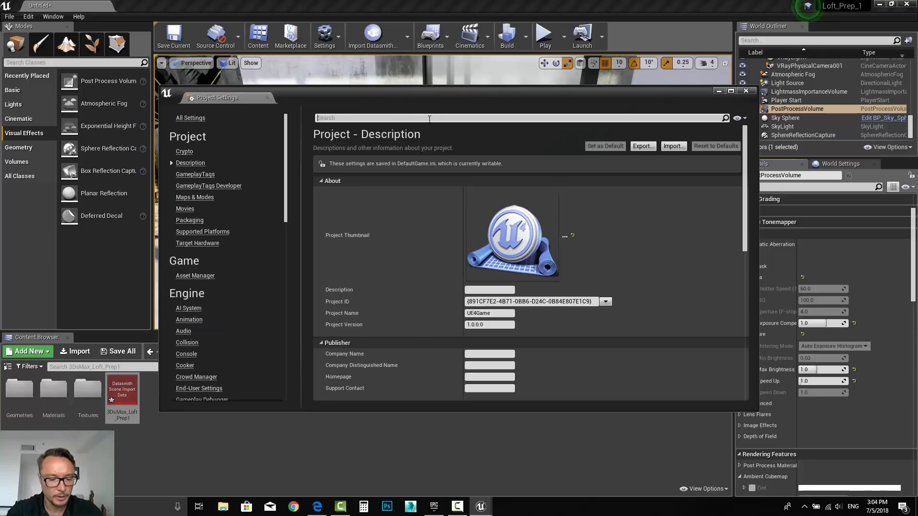
text(autoex)
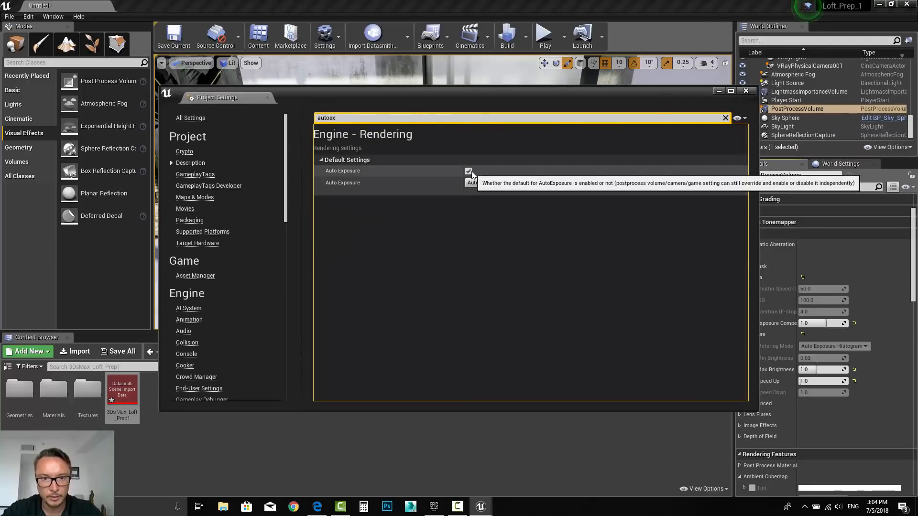
click(745, 91)
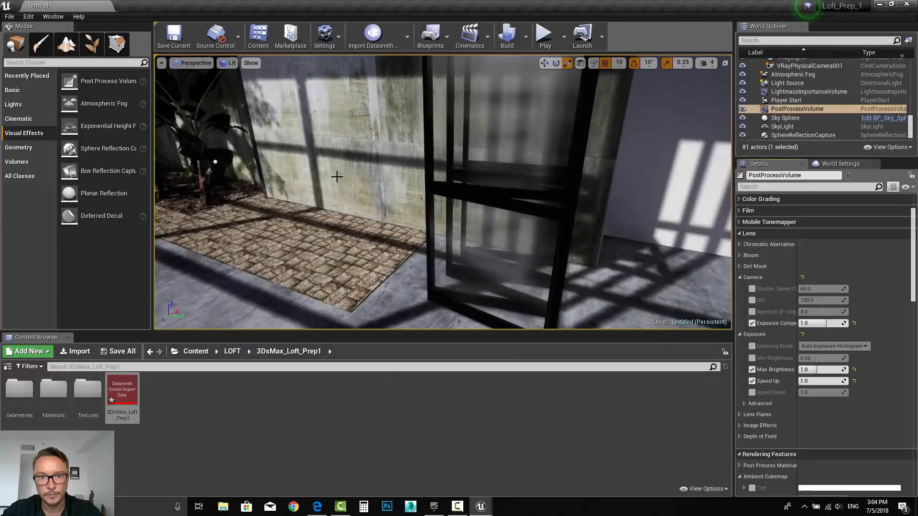